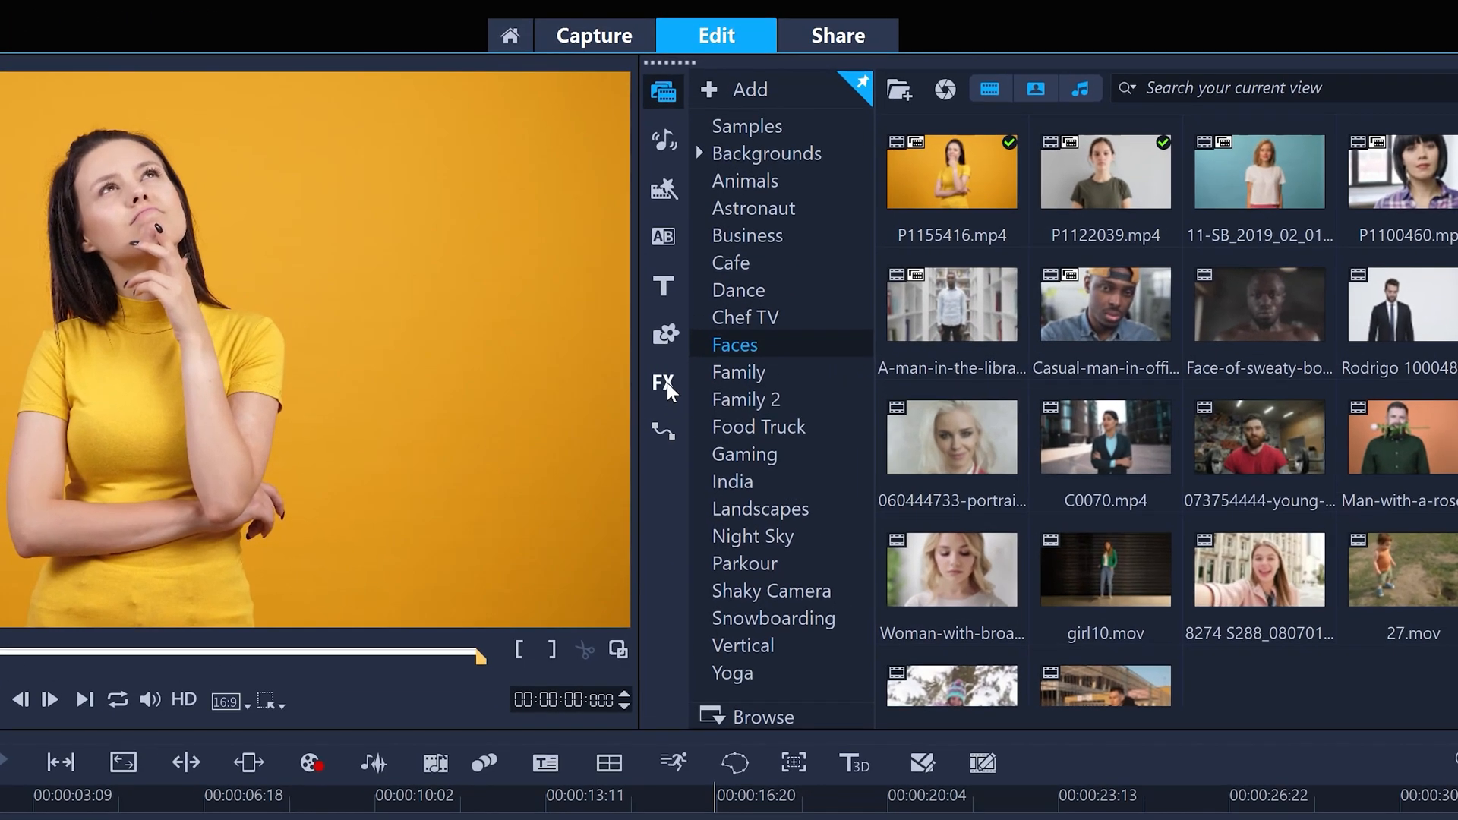
# Show the AR Stickers filters in the FX library, browsing Animals then Glasses
pyautogui.click(663, 383)
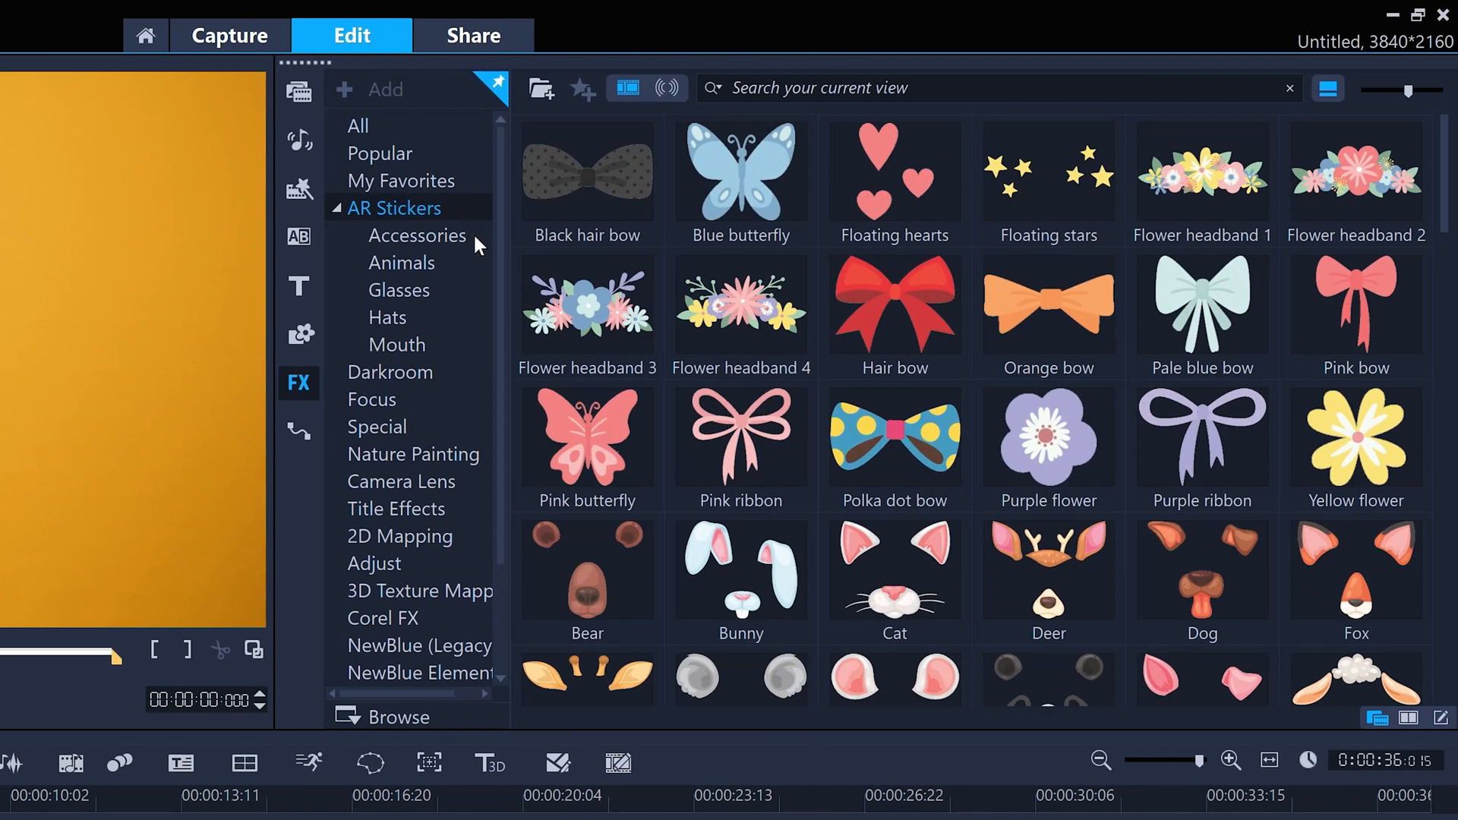
pyautogui.click(401, 263)
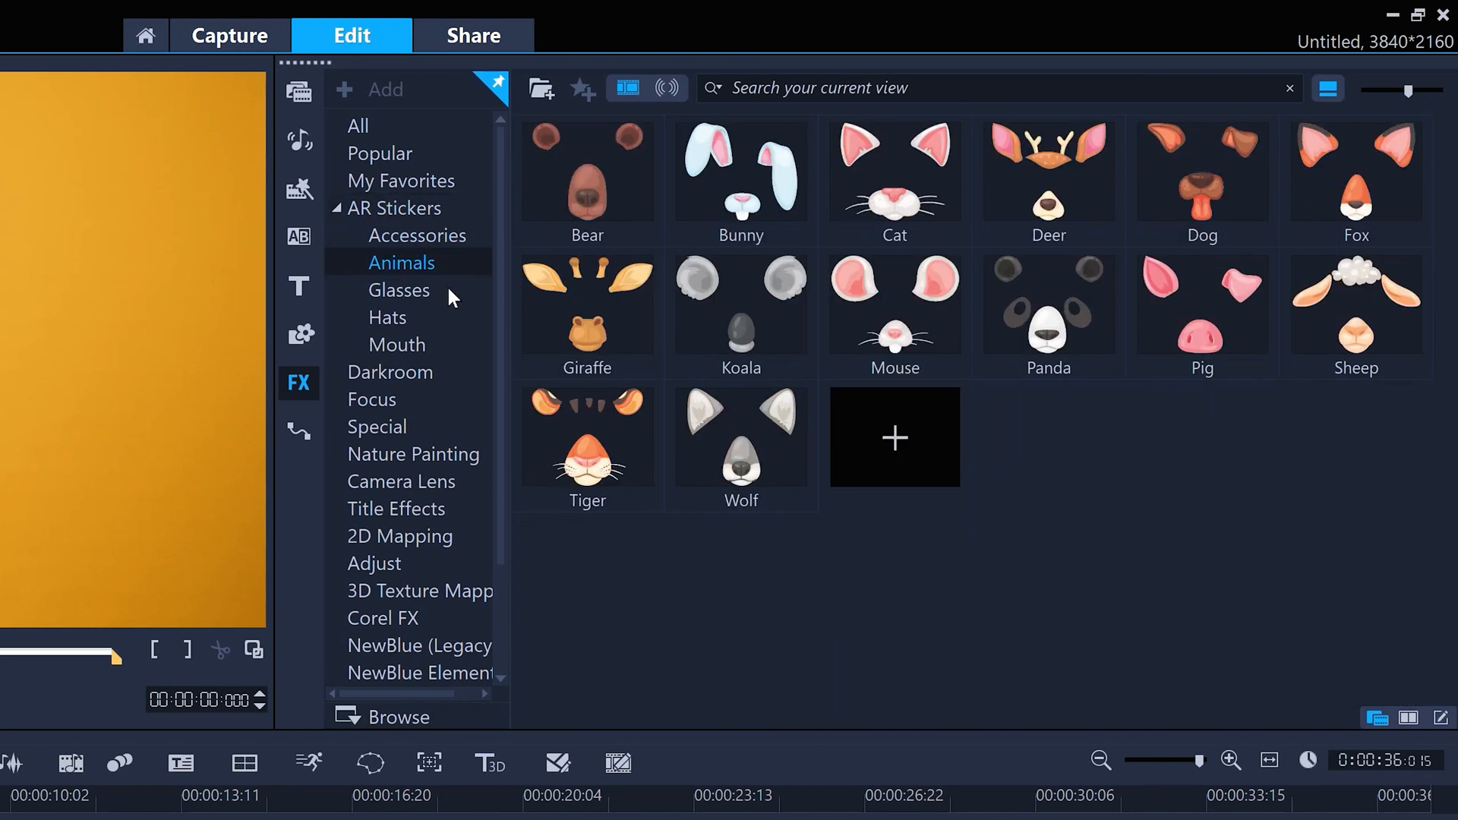
pyautogui.click(399, 290)
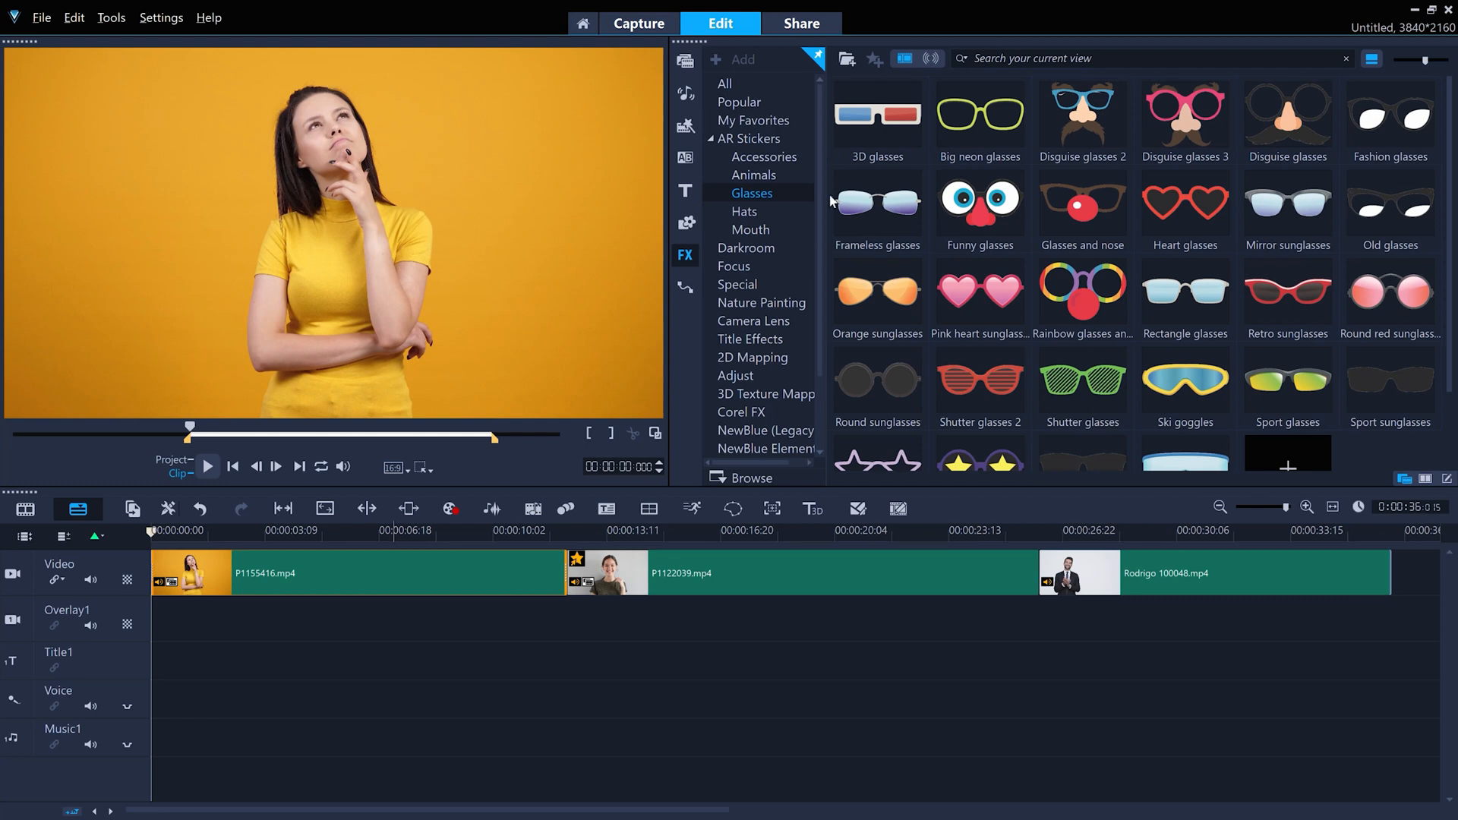
# Apply Disguise glasses 2 to the first clip and play the preview briefly
pyautogui.click(1082, 119)
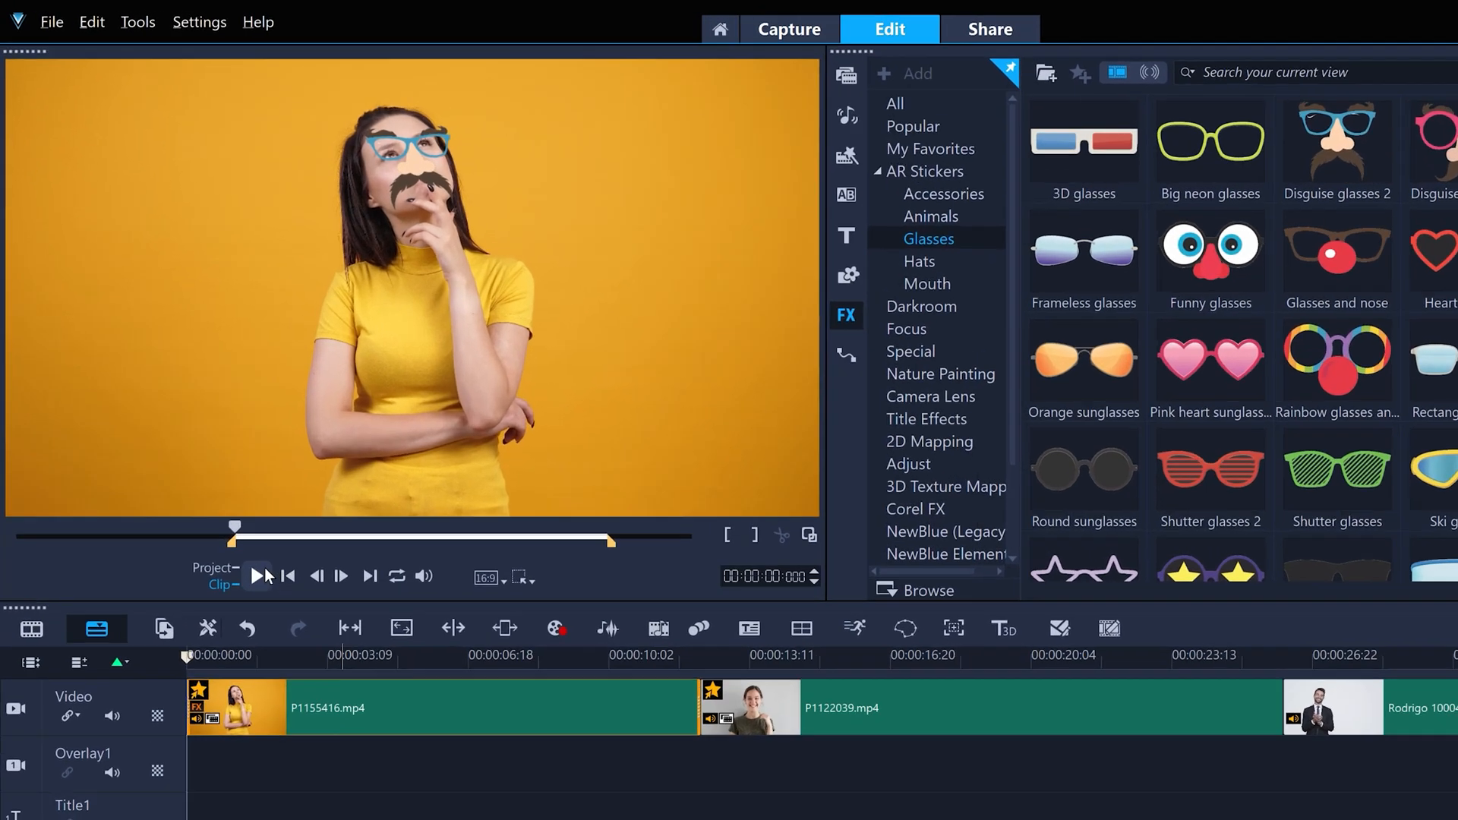
pyautogui.click(261, 576)
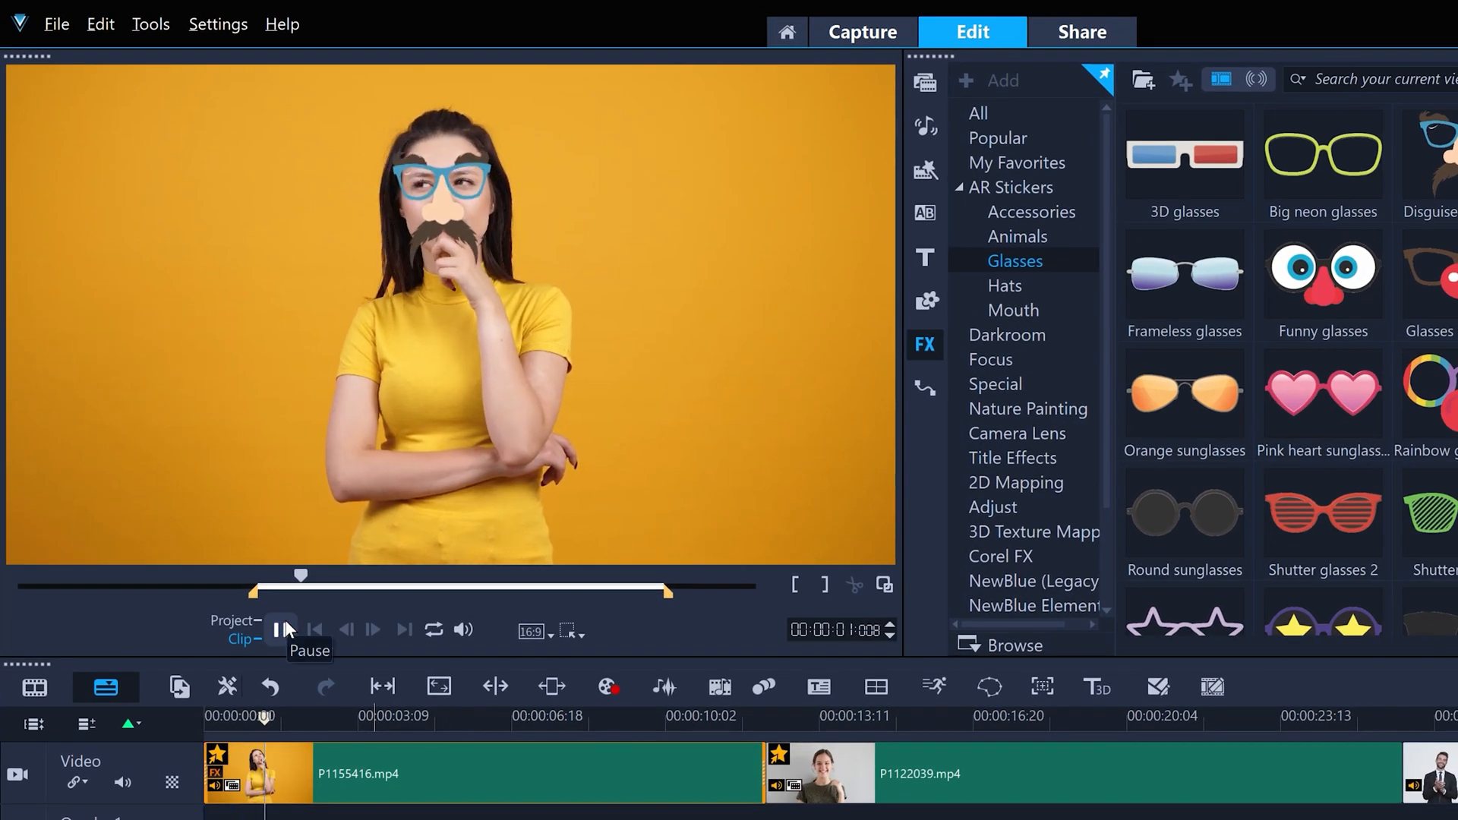
pyautogui.click(281, 629)
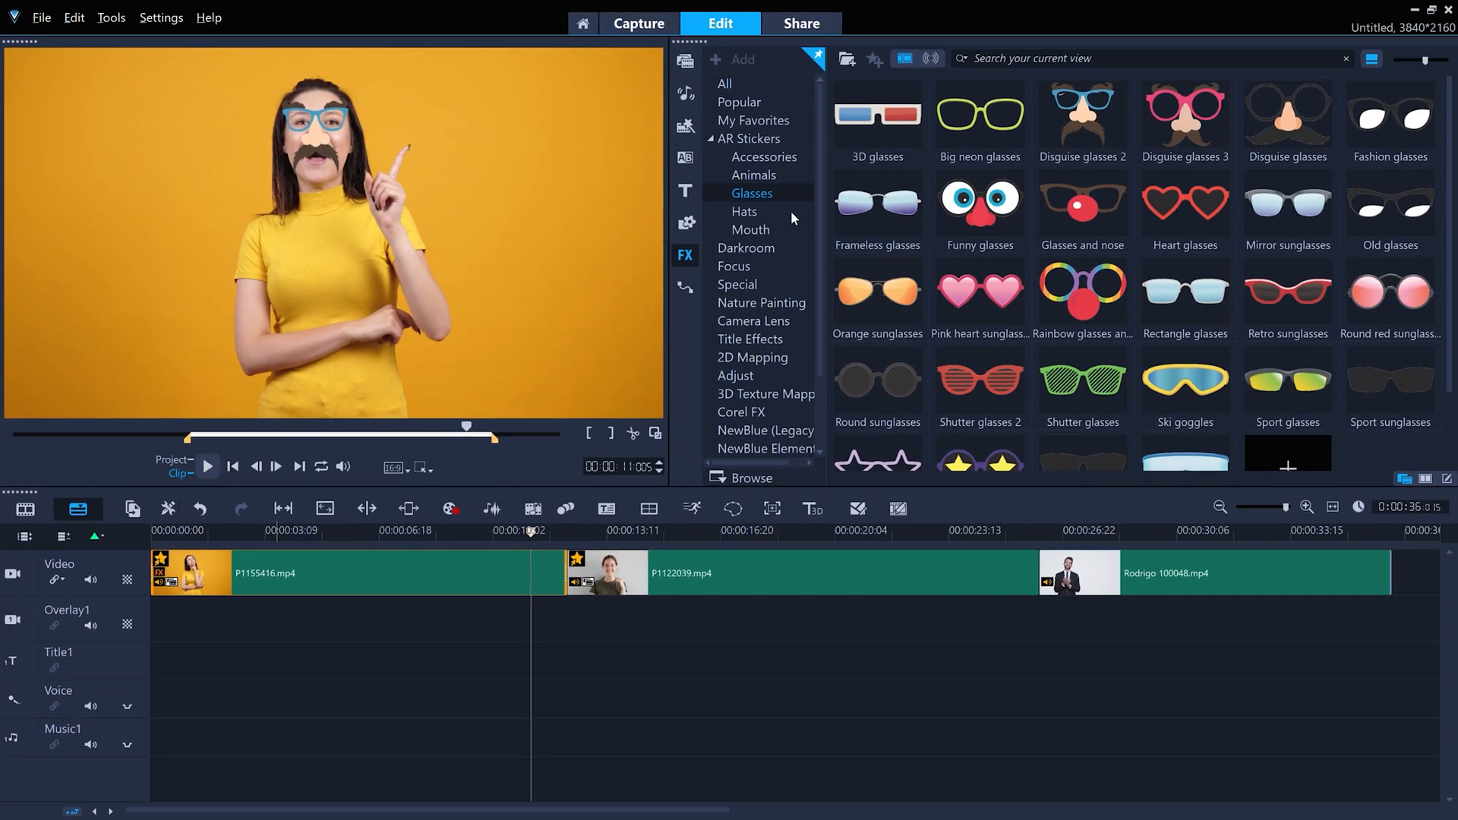
# Apply the Polka dot bow from Accessories to the first clip and preview it
pyautogui.click(764, 158)
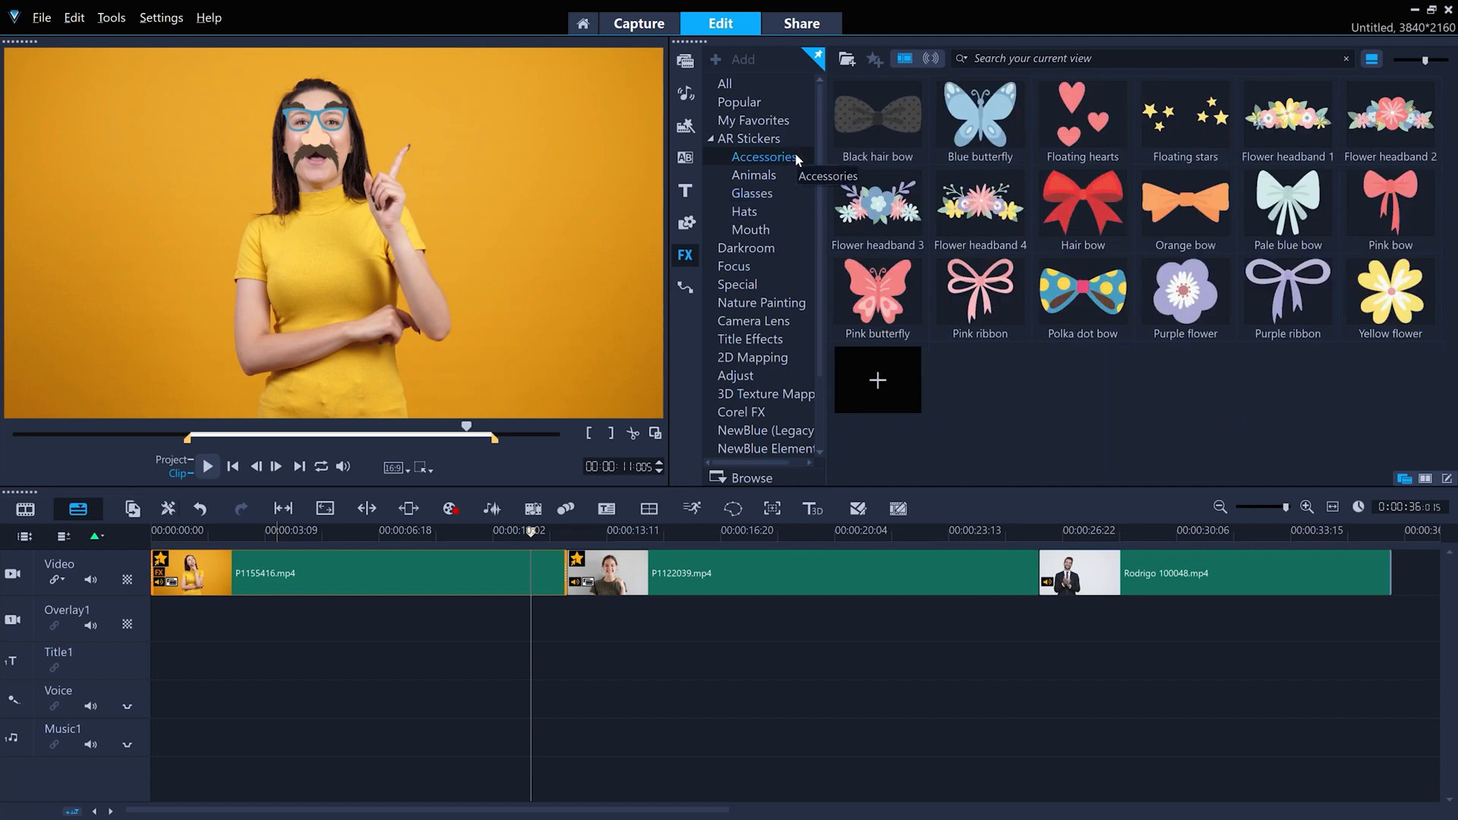
pyautogui.moveTo(1111, 316)
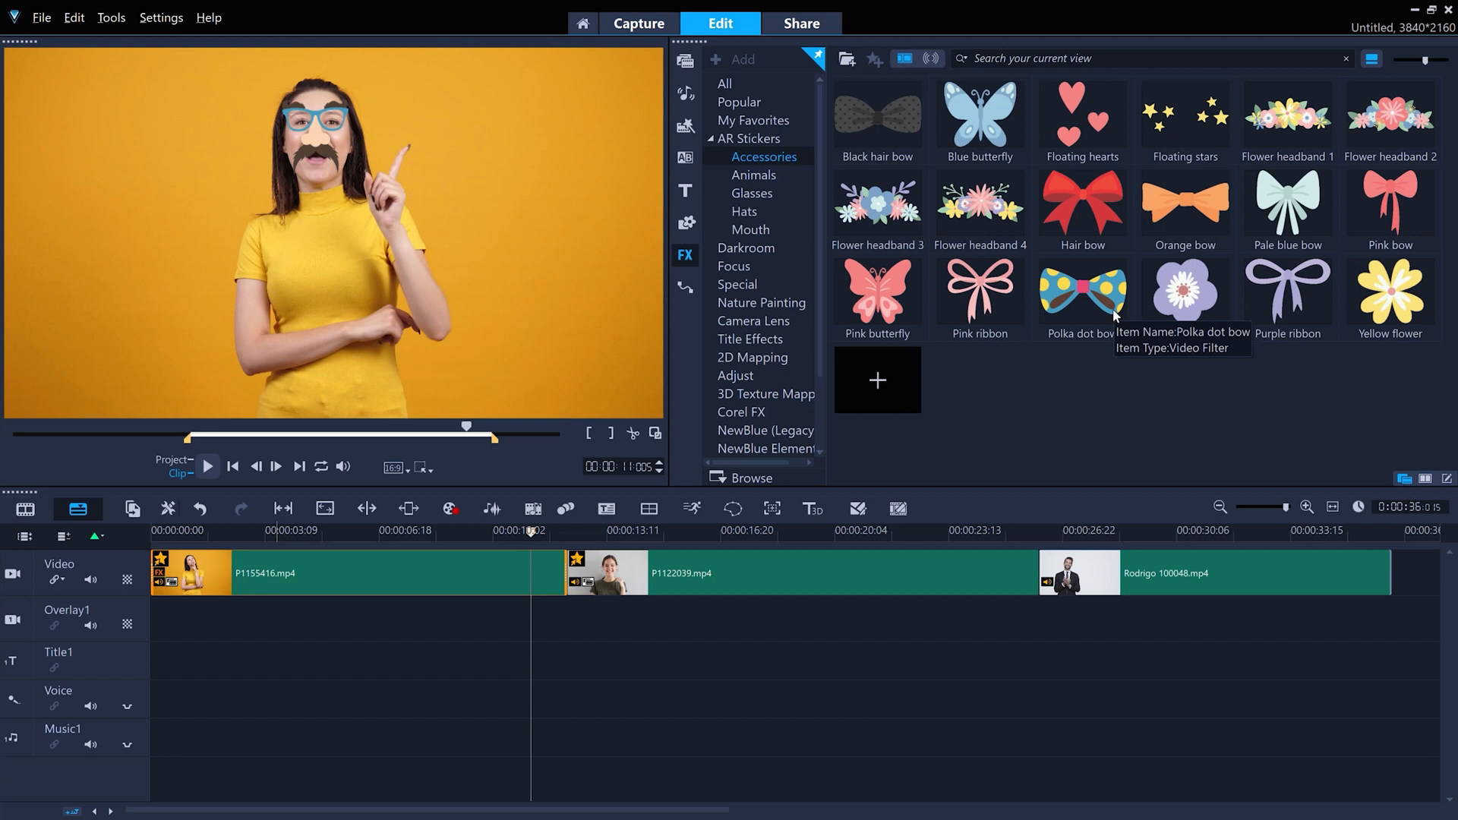
pyautogui.moveTo(904, 331)
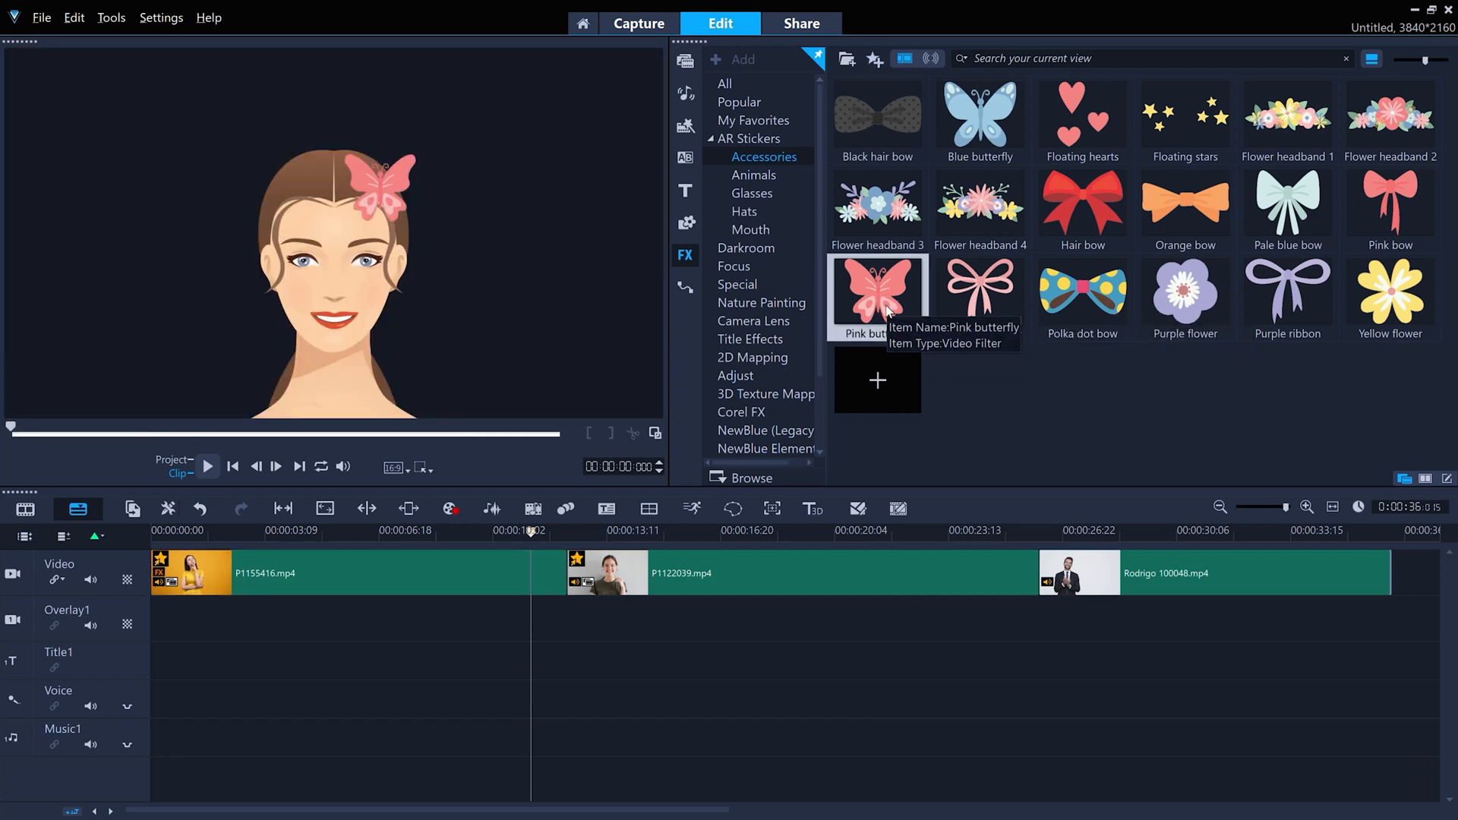
pyautogui.click(1185, 291)
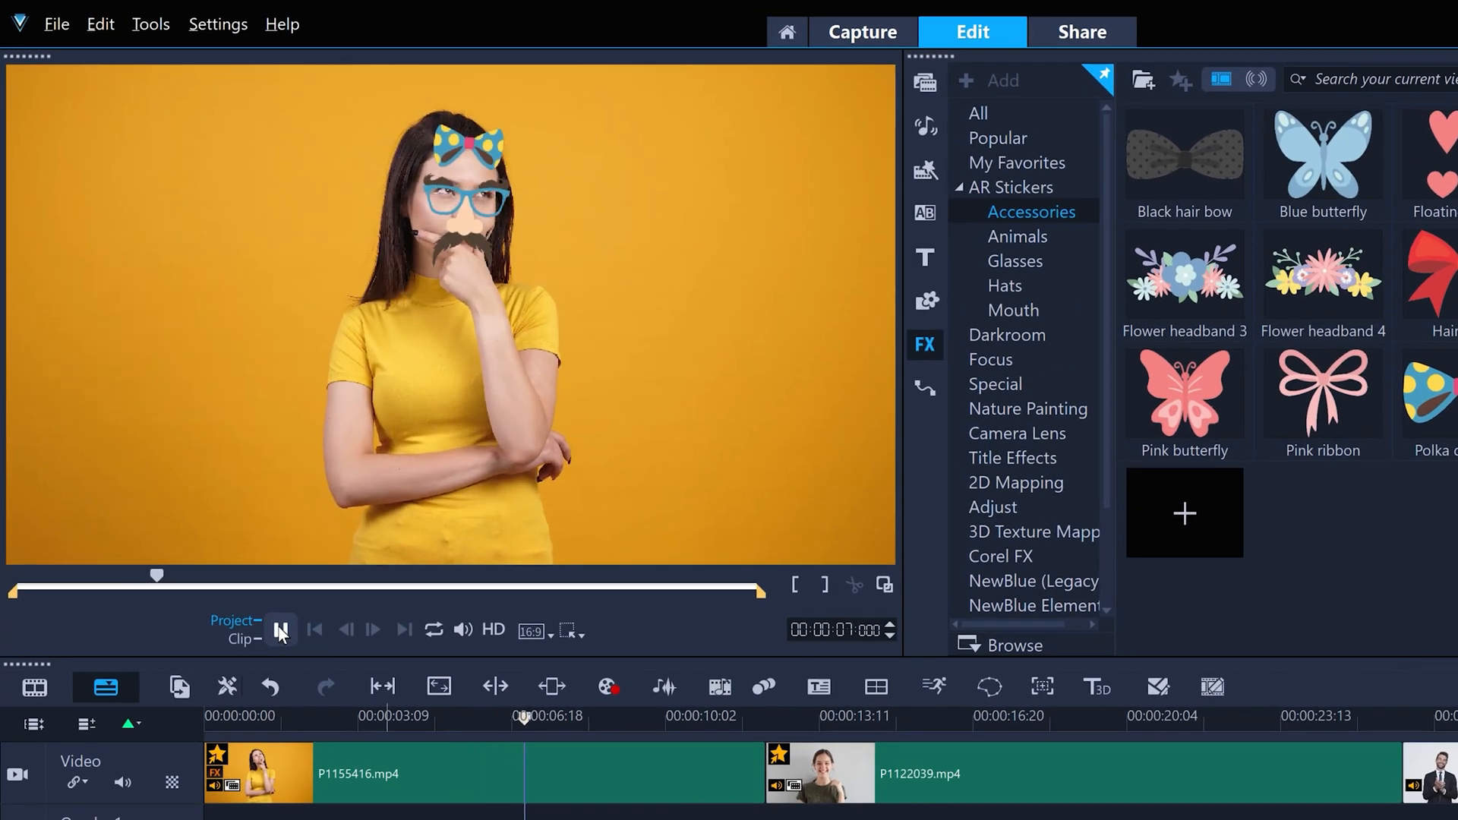
pyautogui.click(283, 630)
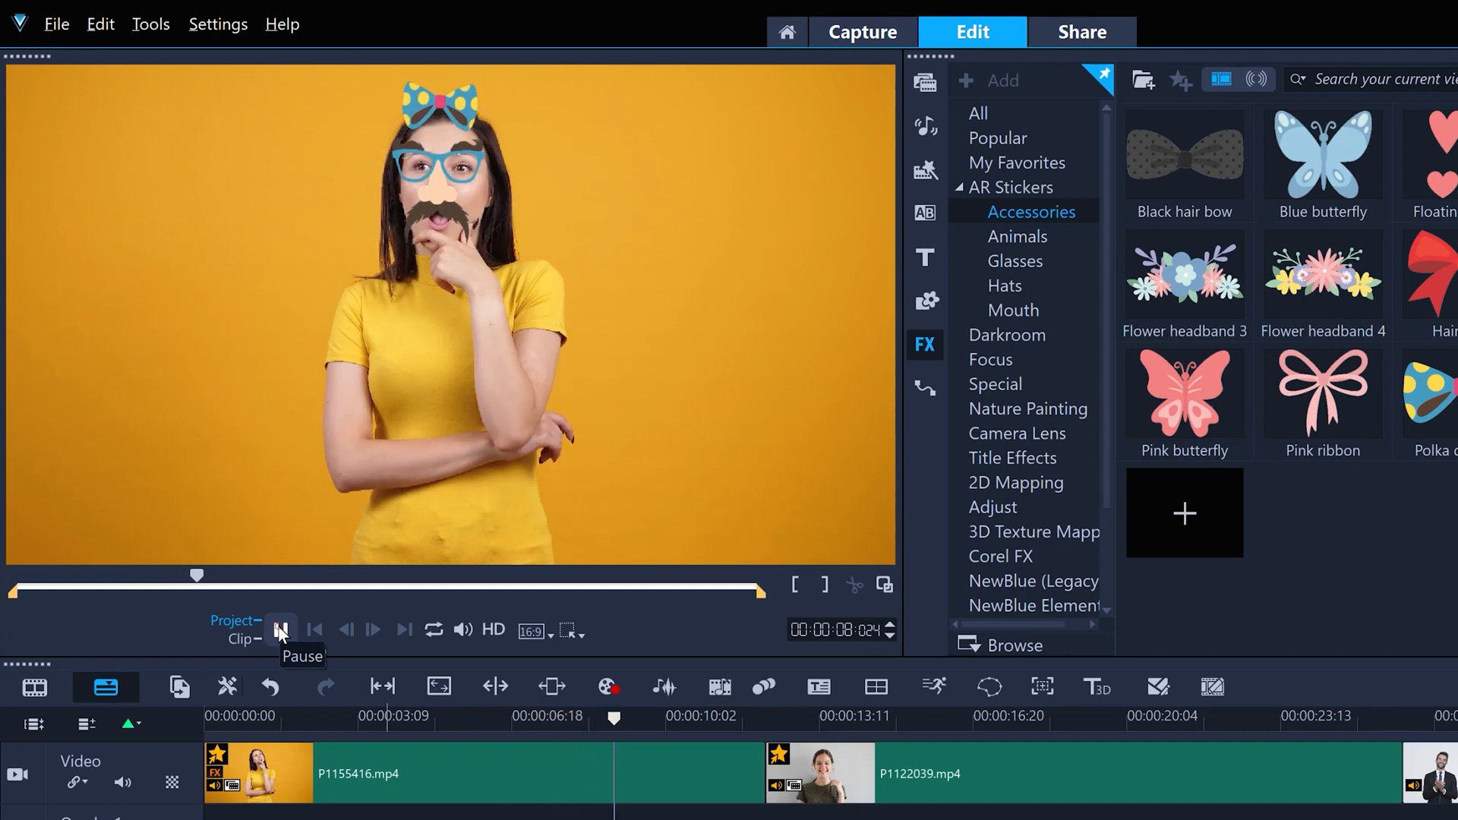
pyautogui.click(282, 630)
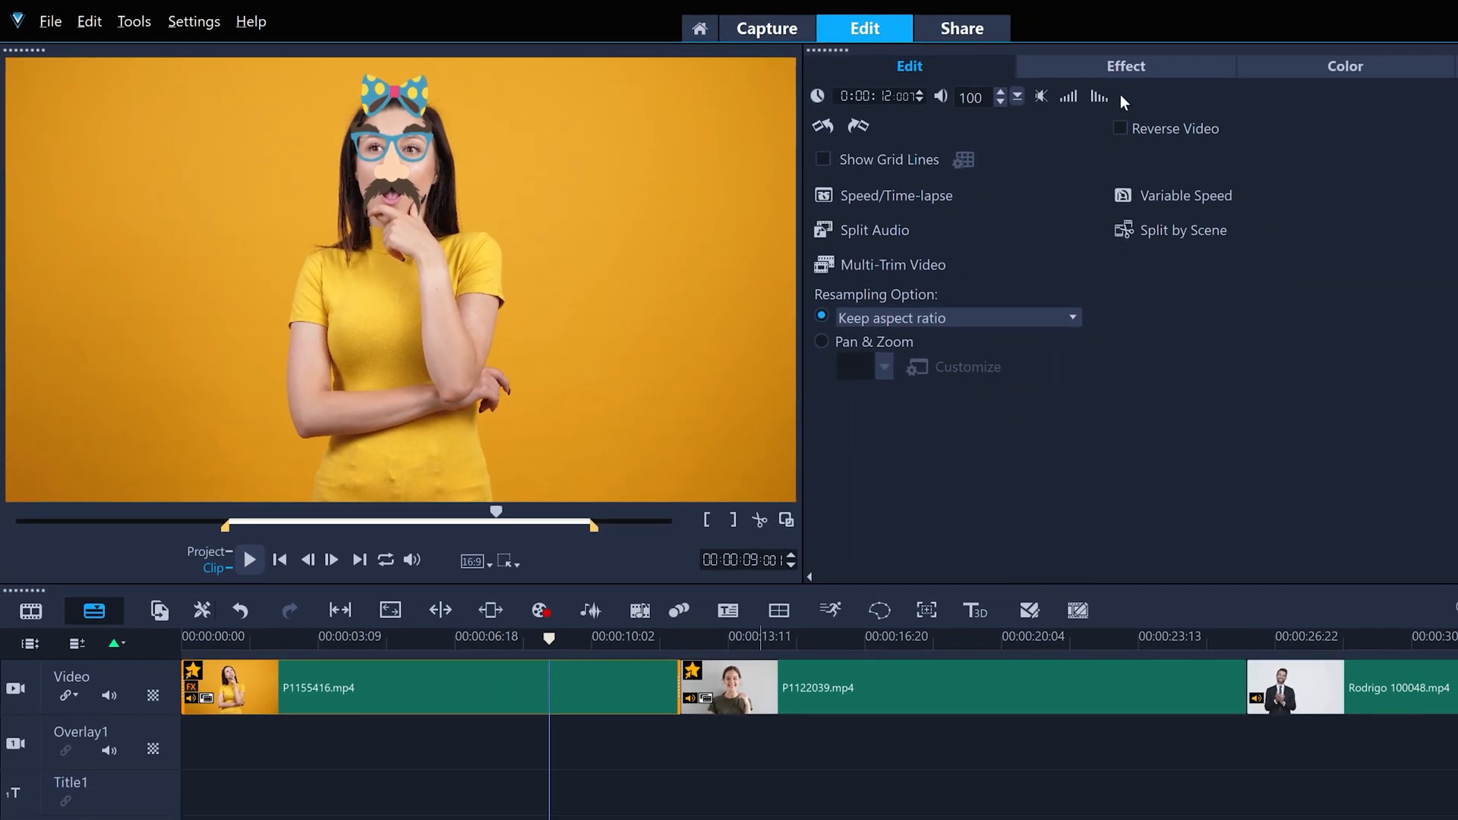
# Toggle and reorder the first clip's sticker filters, then delete Disguise glasses 2
pyautogui.click(1126, 66)
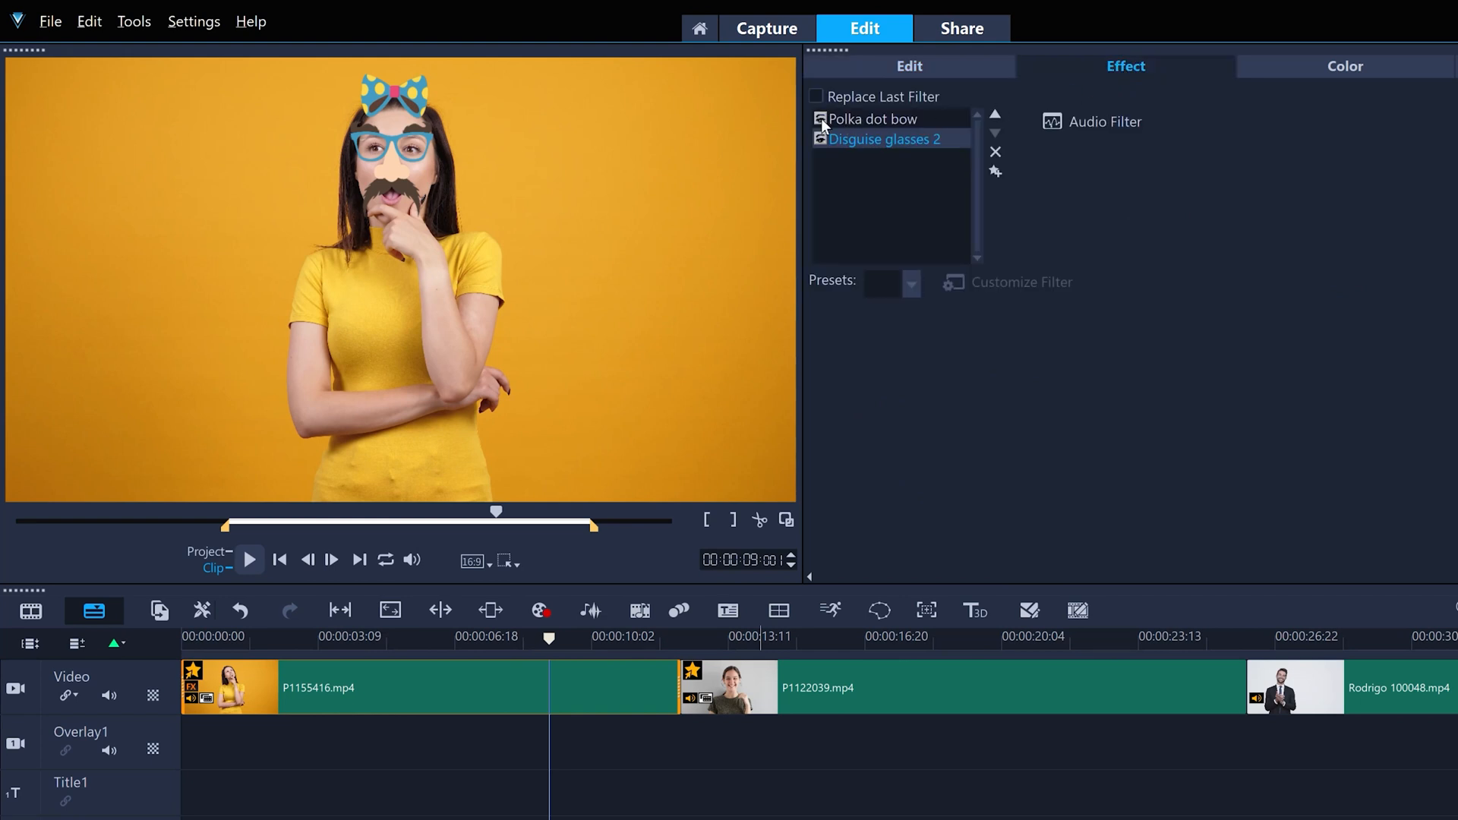
pyautogui.click(818, 119)
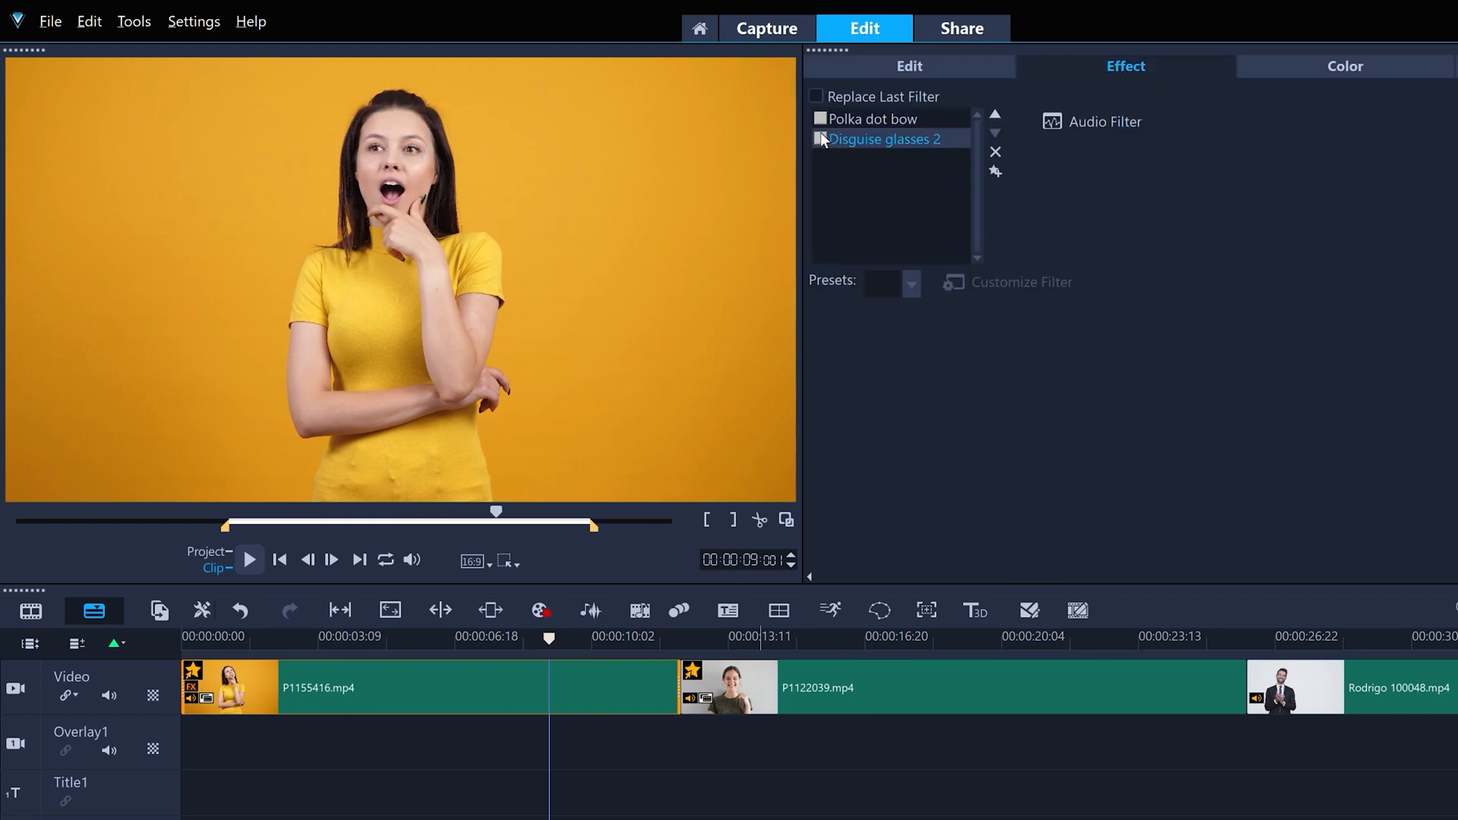
pyautogui.click(818, 140)
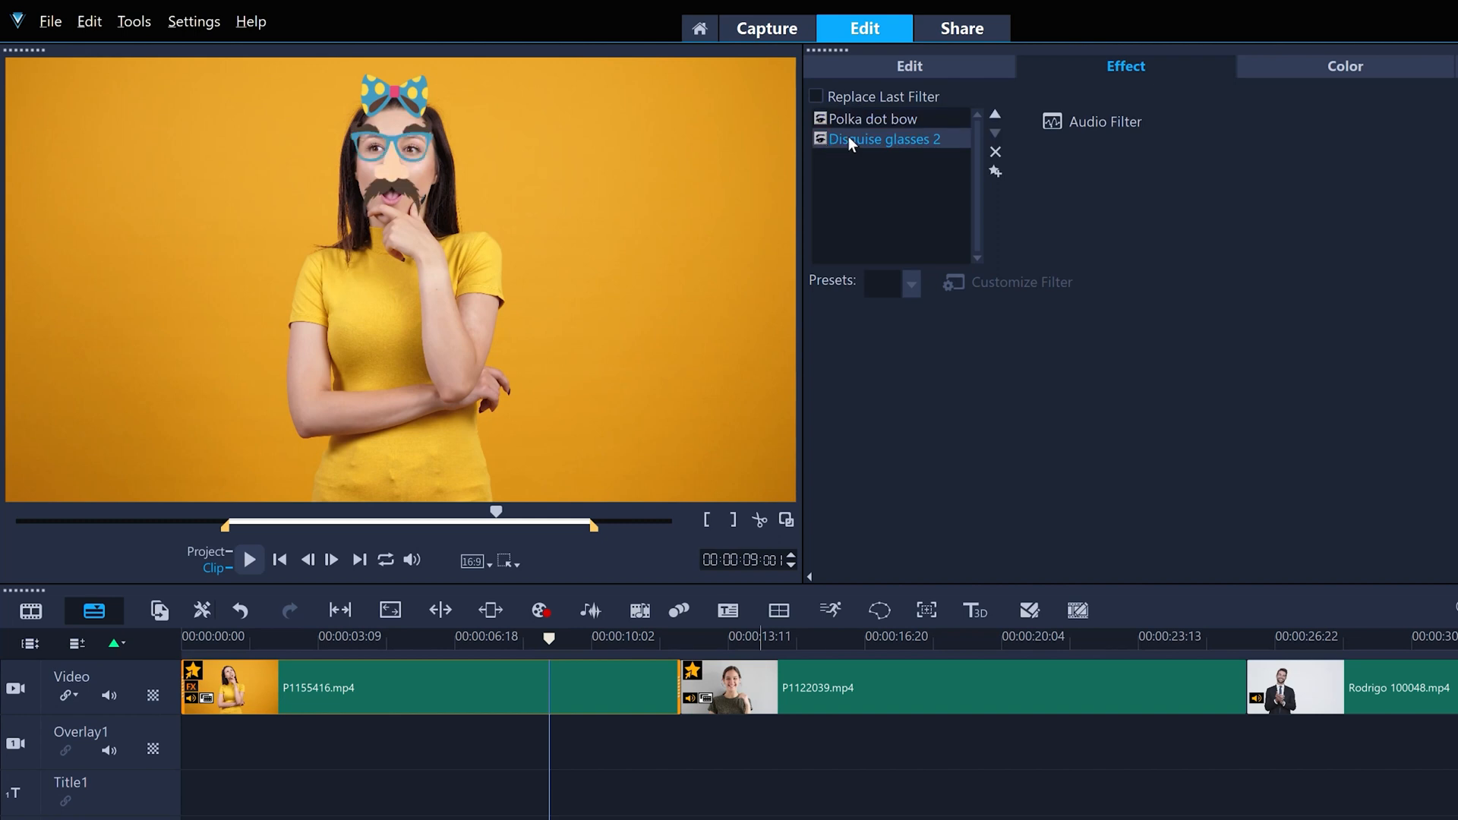
pyautogui.click(994, 114)
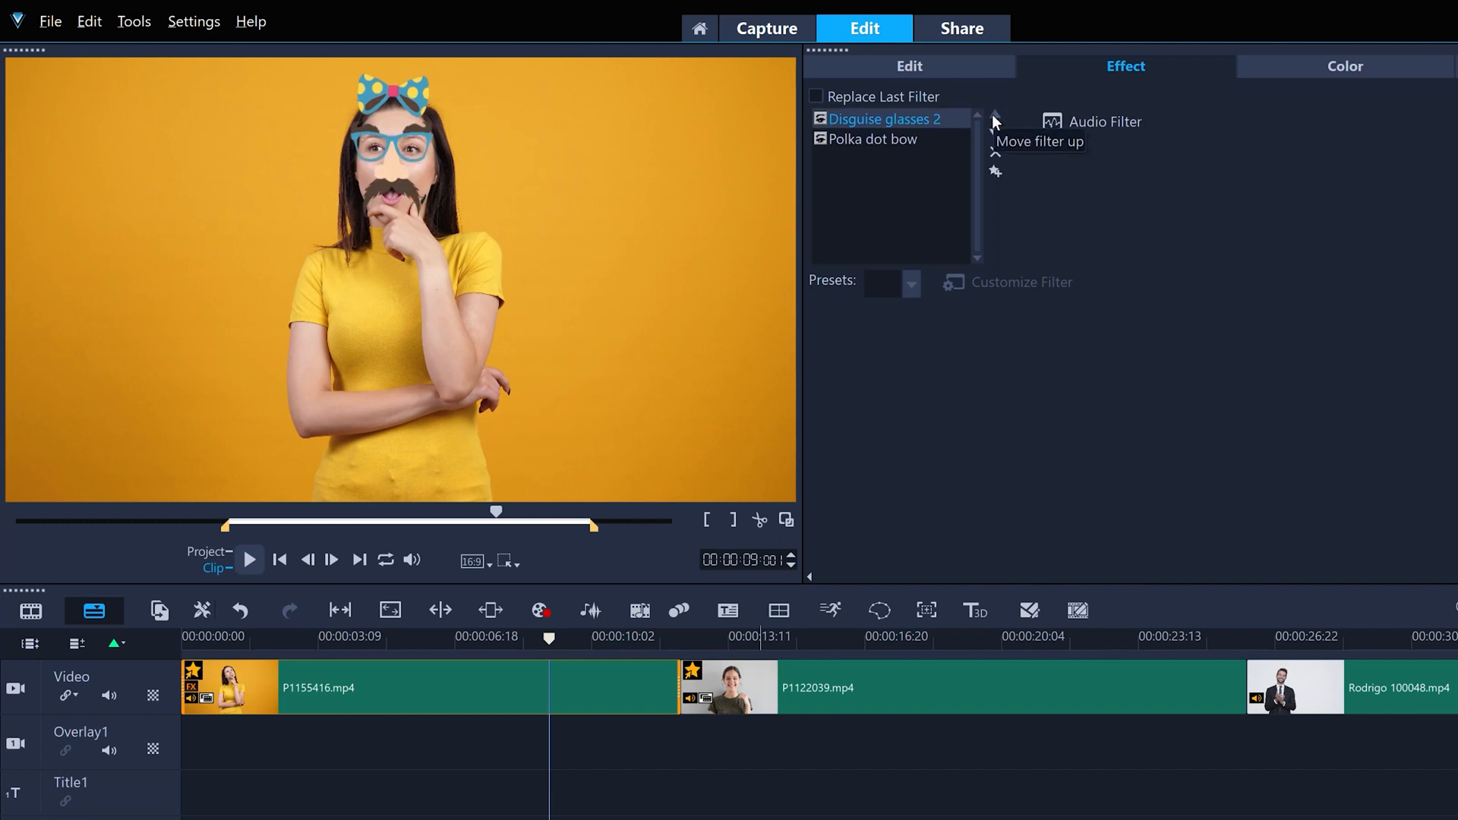
pyautogui.click(996, 133)
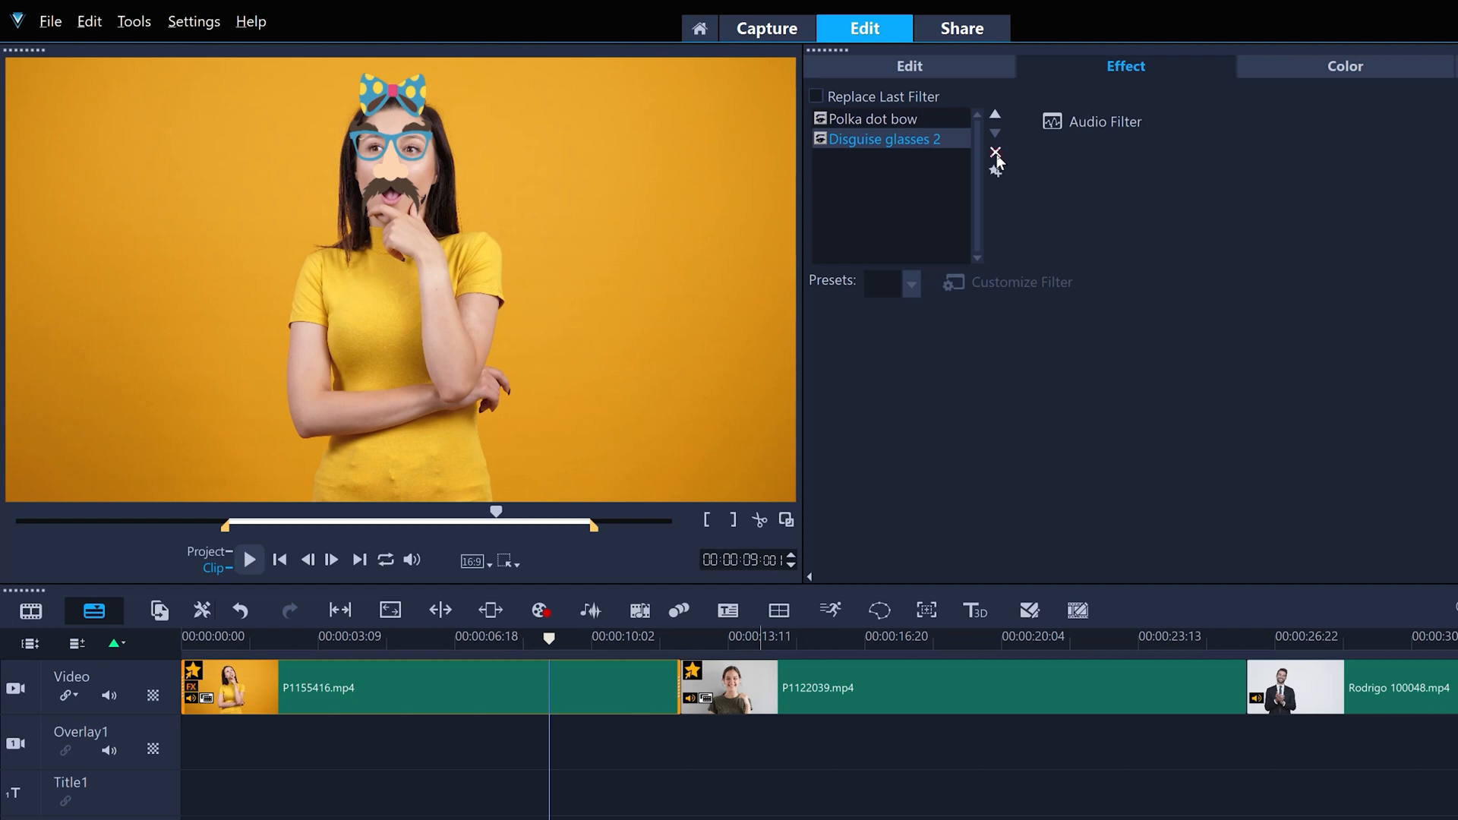
pyautogui.click(88, 21)
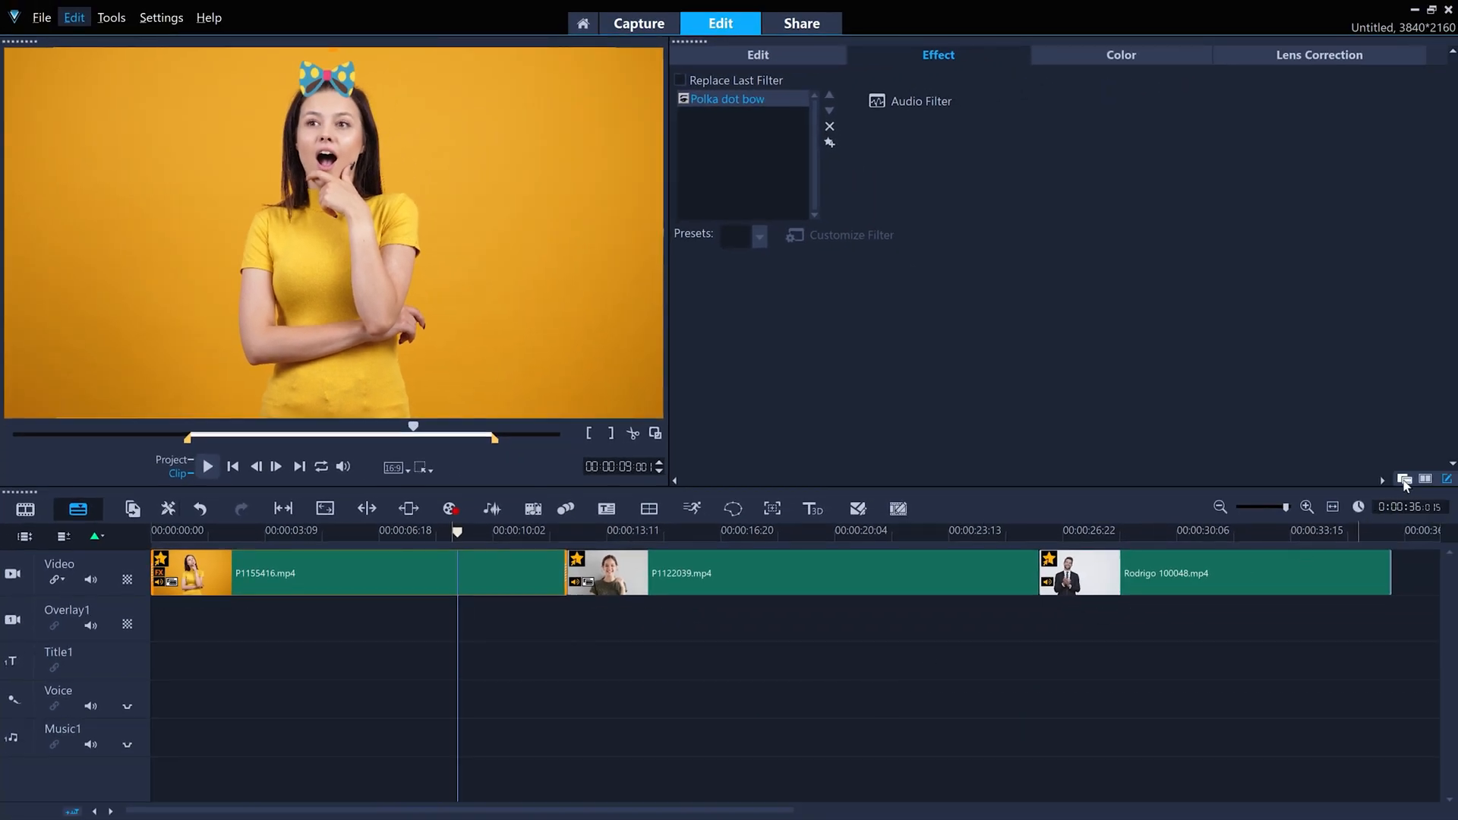
# Open the Hats AR stickers and start importing a custom sticker image
pyautogui.click(1404, 479)
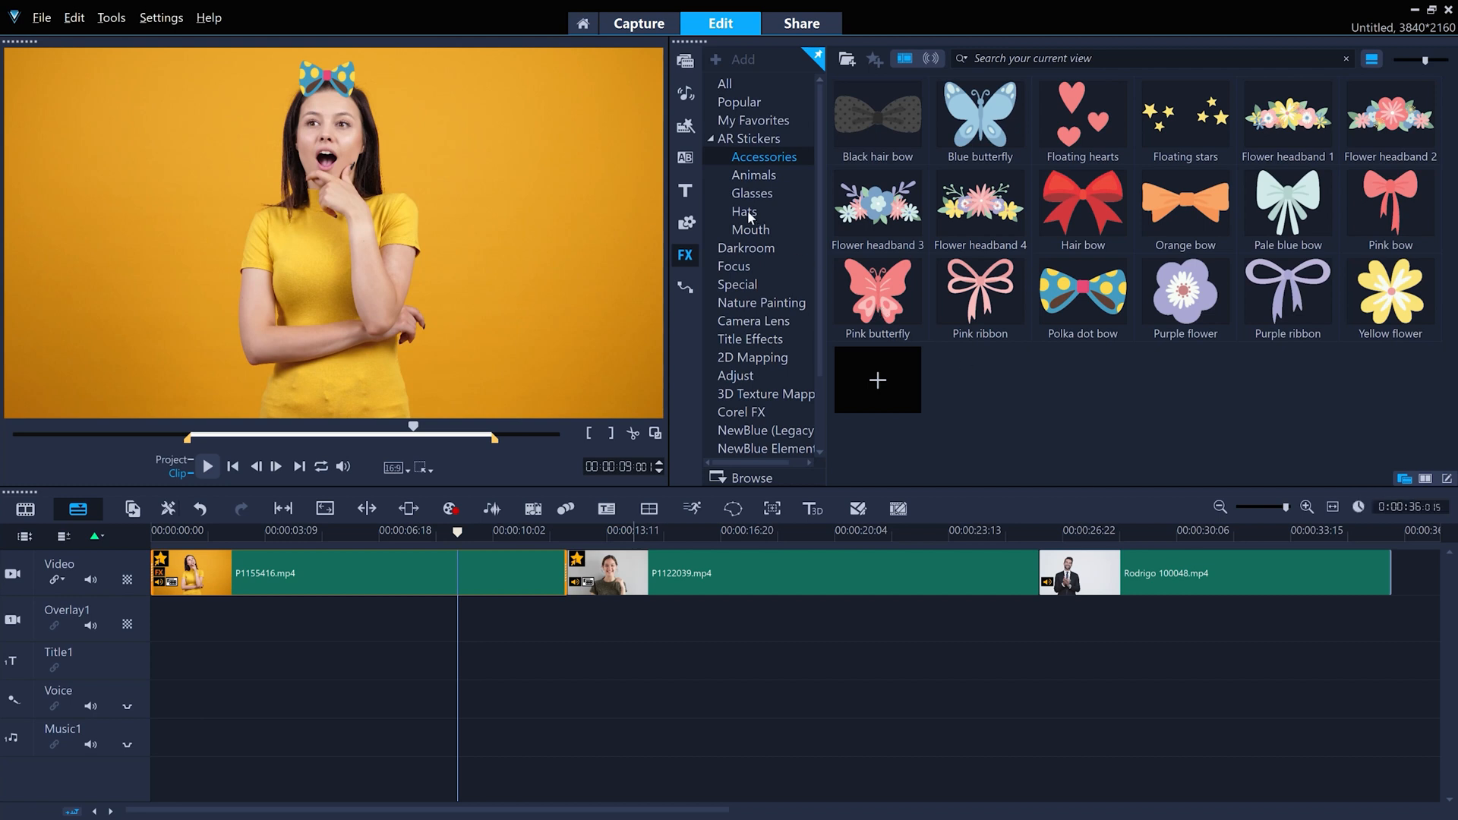
pyautogui.click(744, 212)
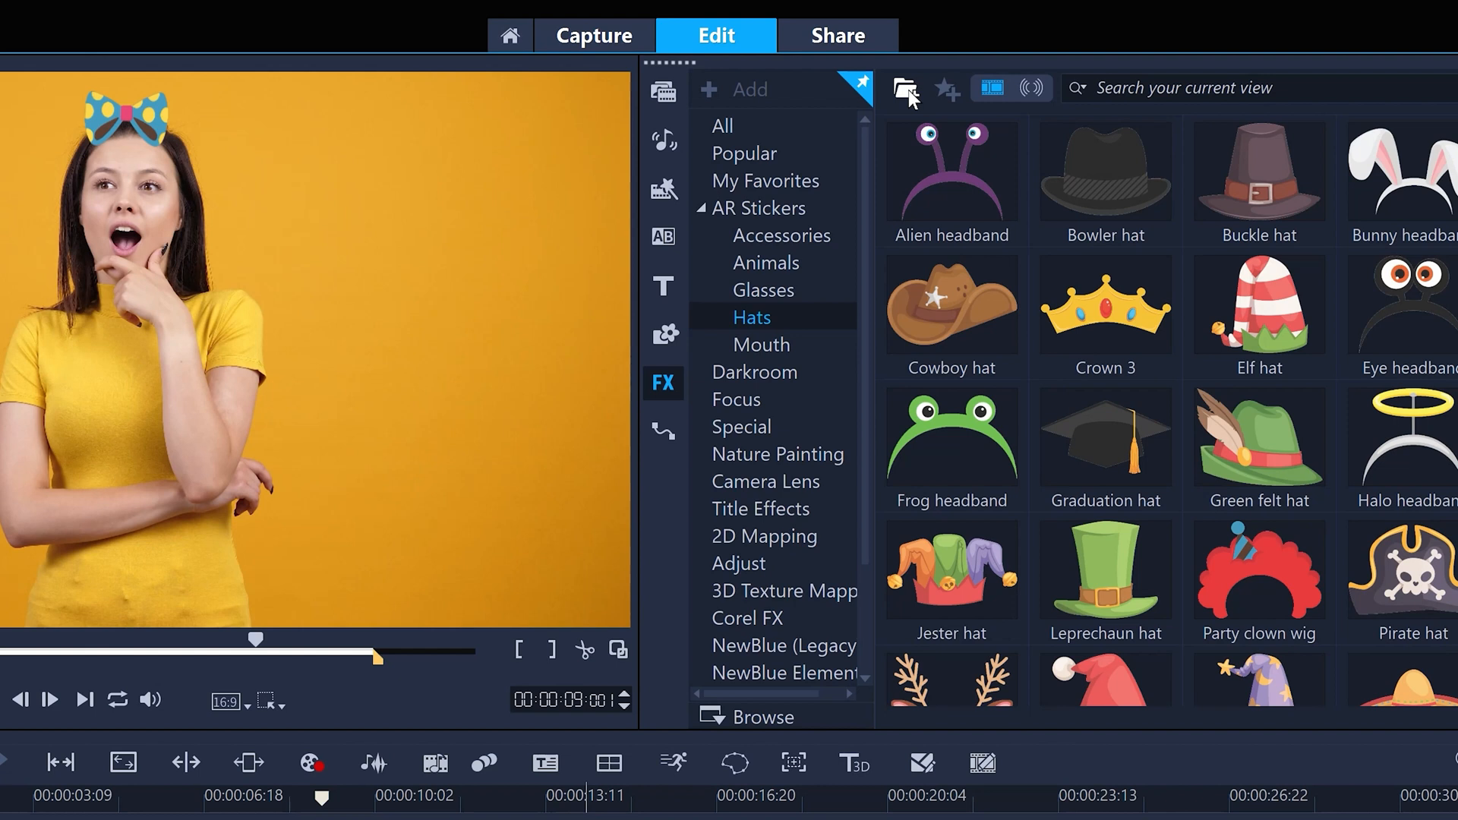
pyautogui.click(907, 90)
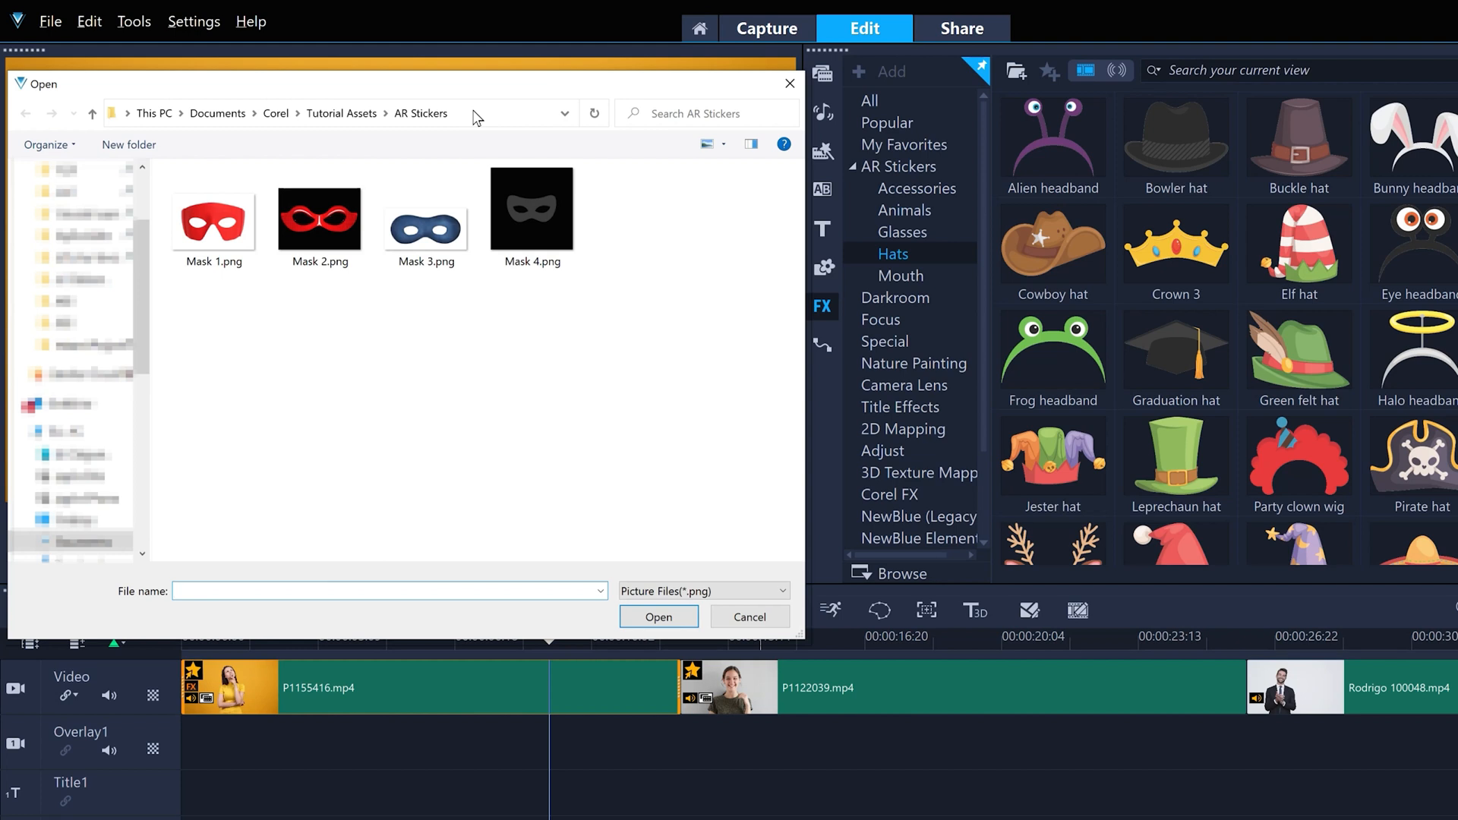
# Import Mask 2.png as a sticker and apply it to the second clip
pyautogui.click(321, 228)
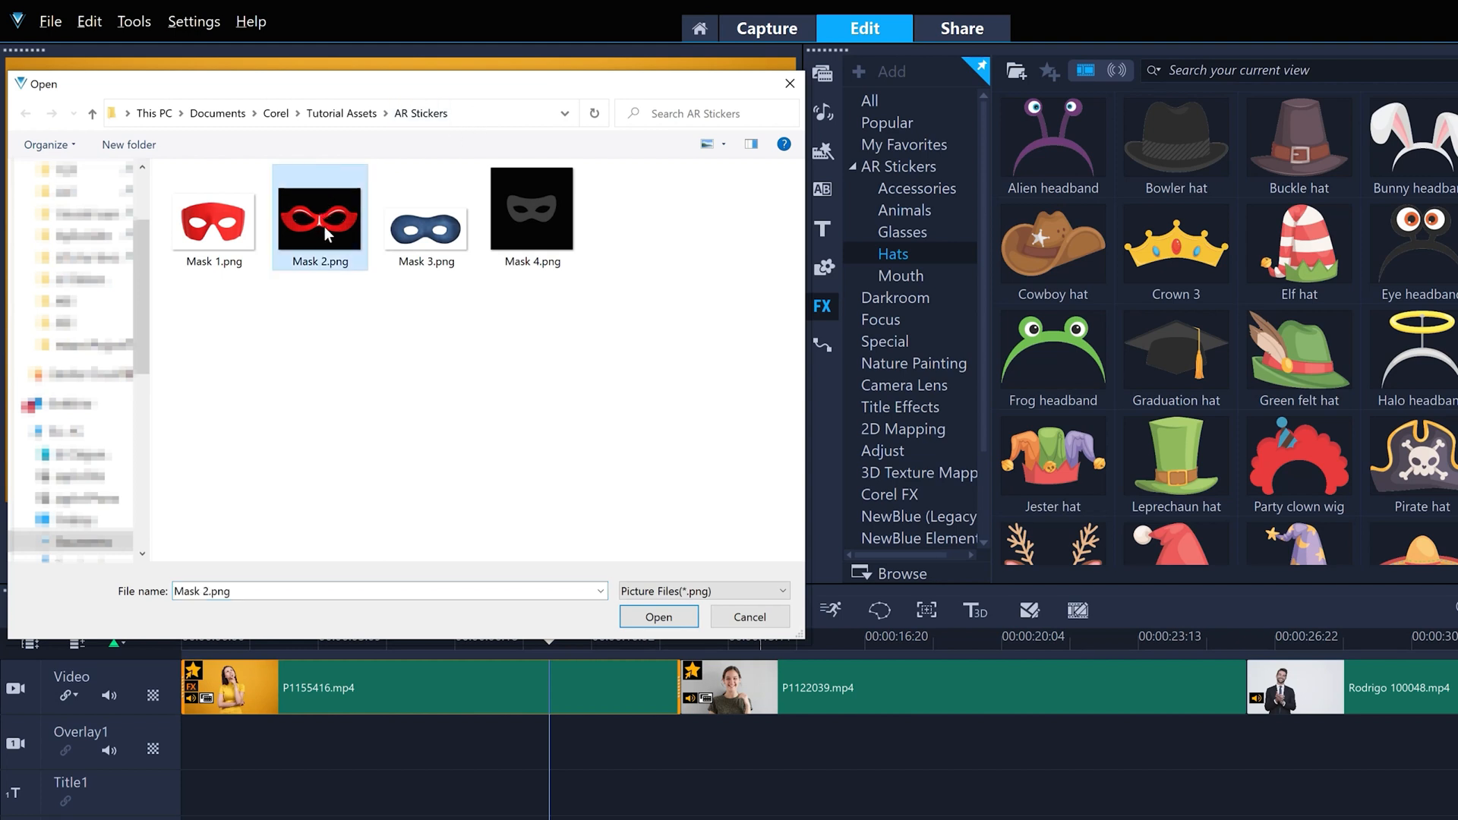
pyautogui.click(659, 616)
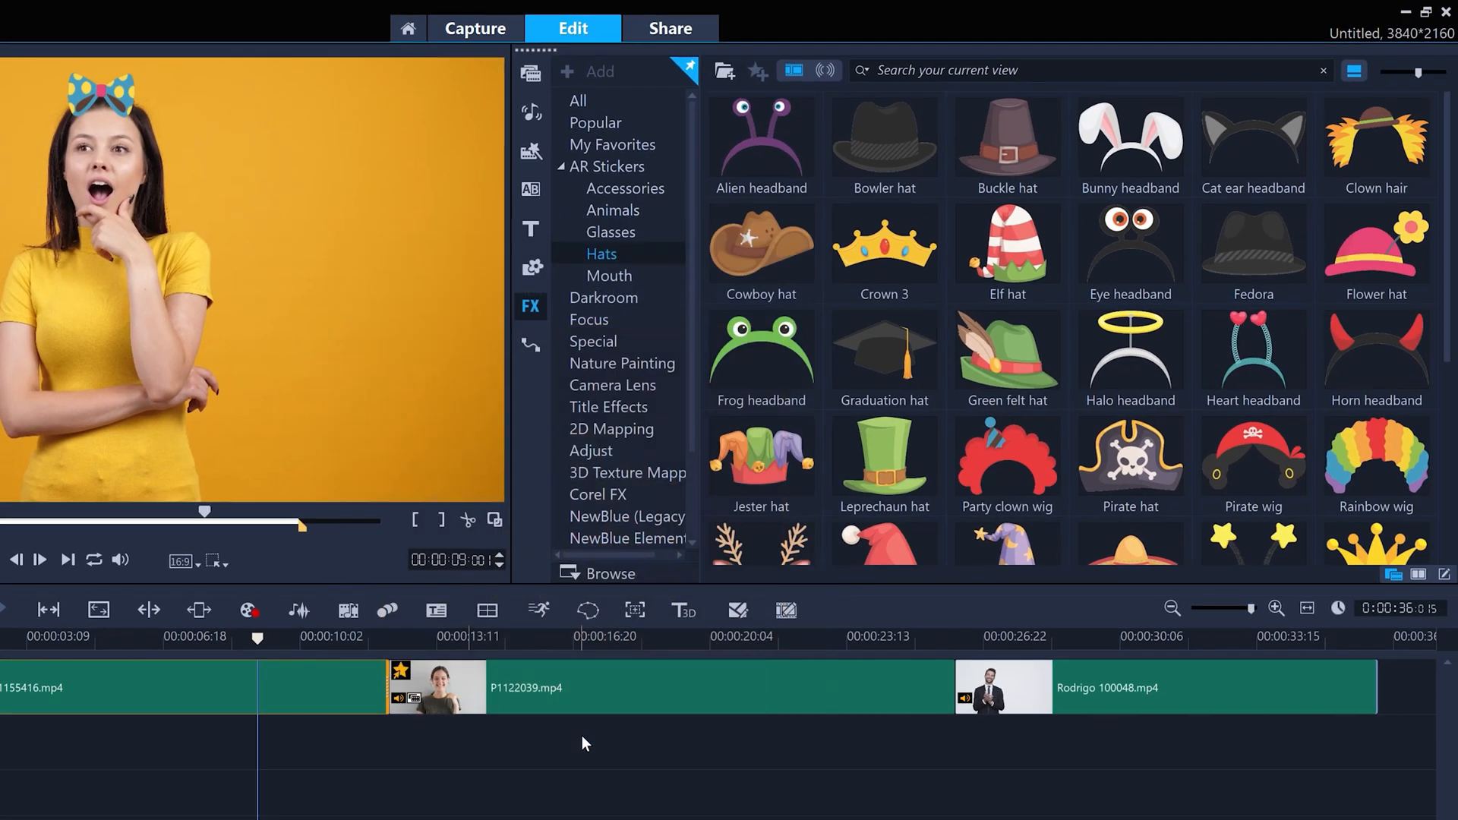
pyautogui.moveTo(648, 259)
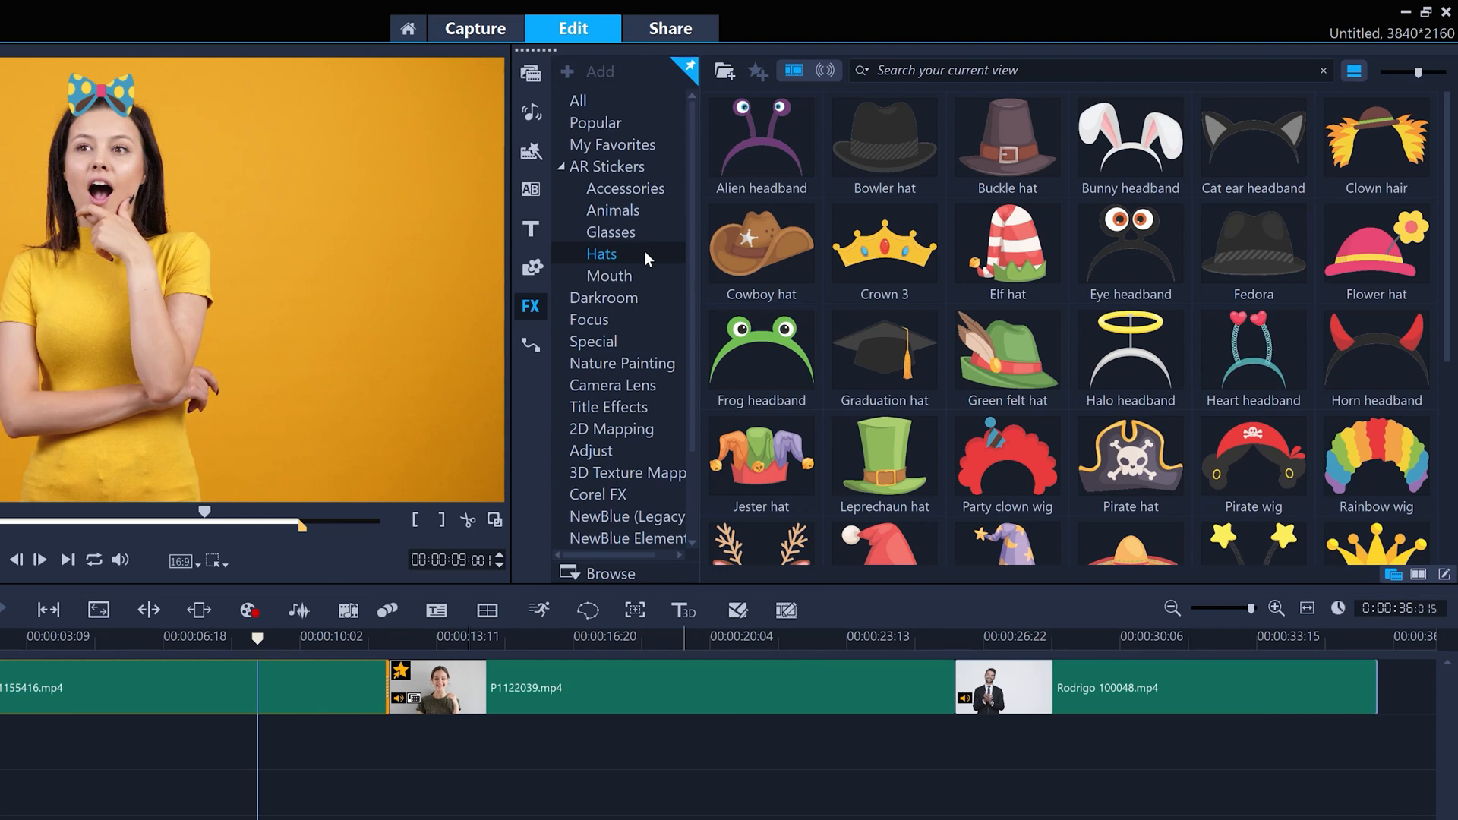
pyautogui.scroll(-3)
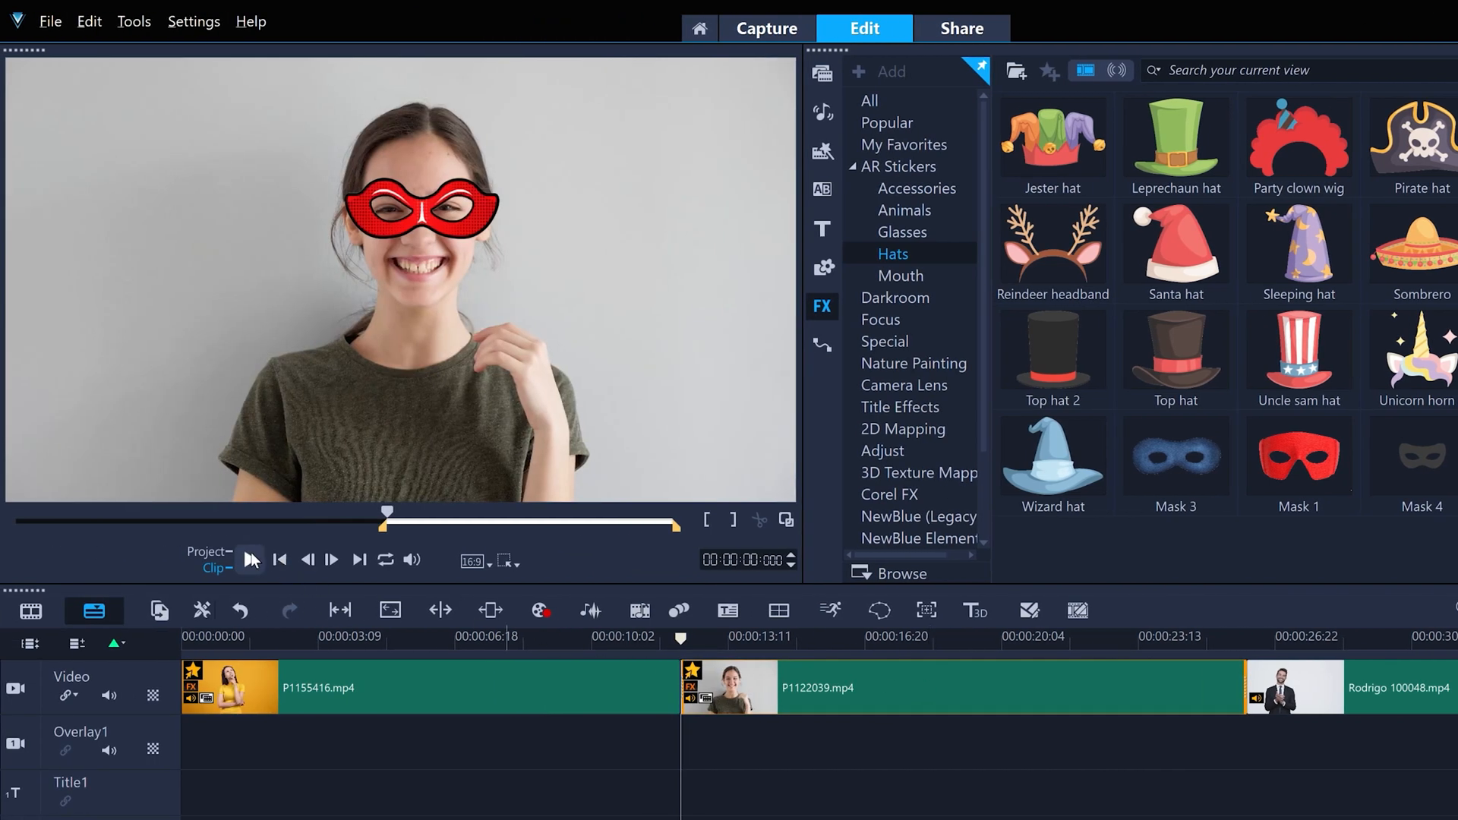
# Preview the second clip with its red mask
pyautogui.click(250, 560)
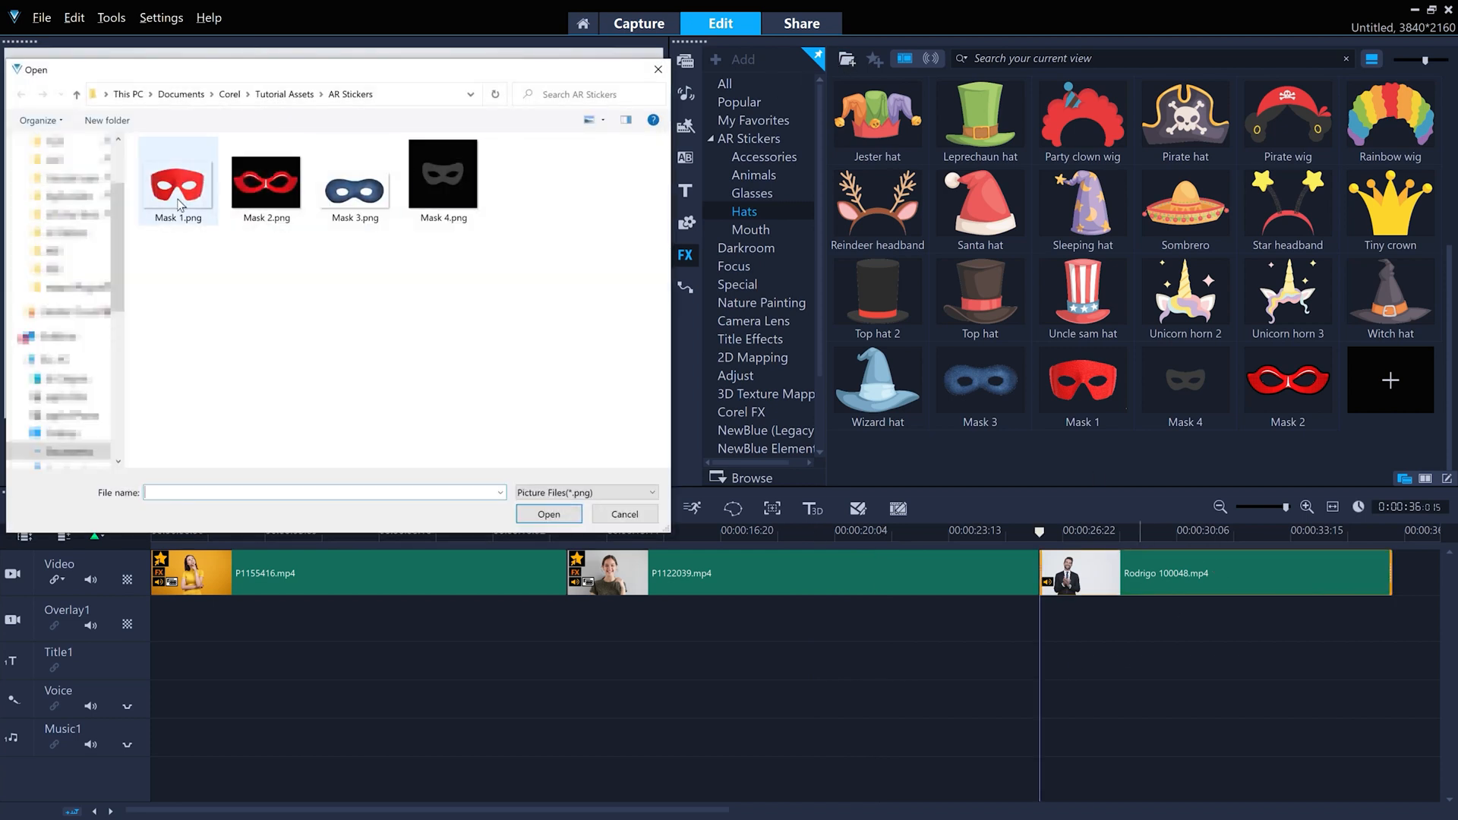
# Import Mask 1.png, enlarge the mask to cover the eyes, and confirm
pyautogui.click(548, 515)
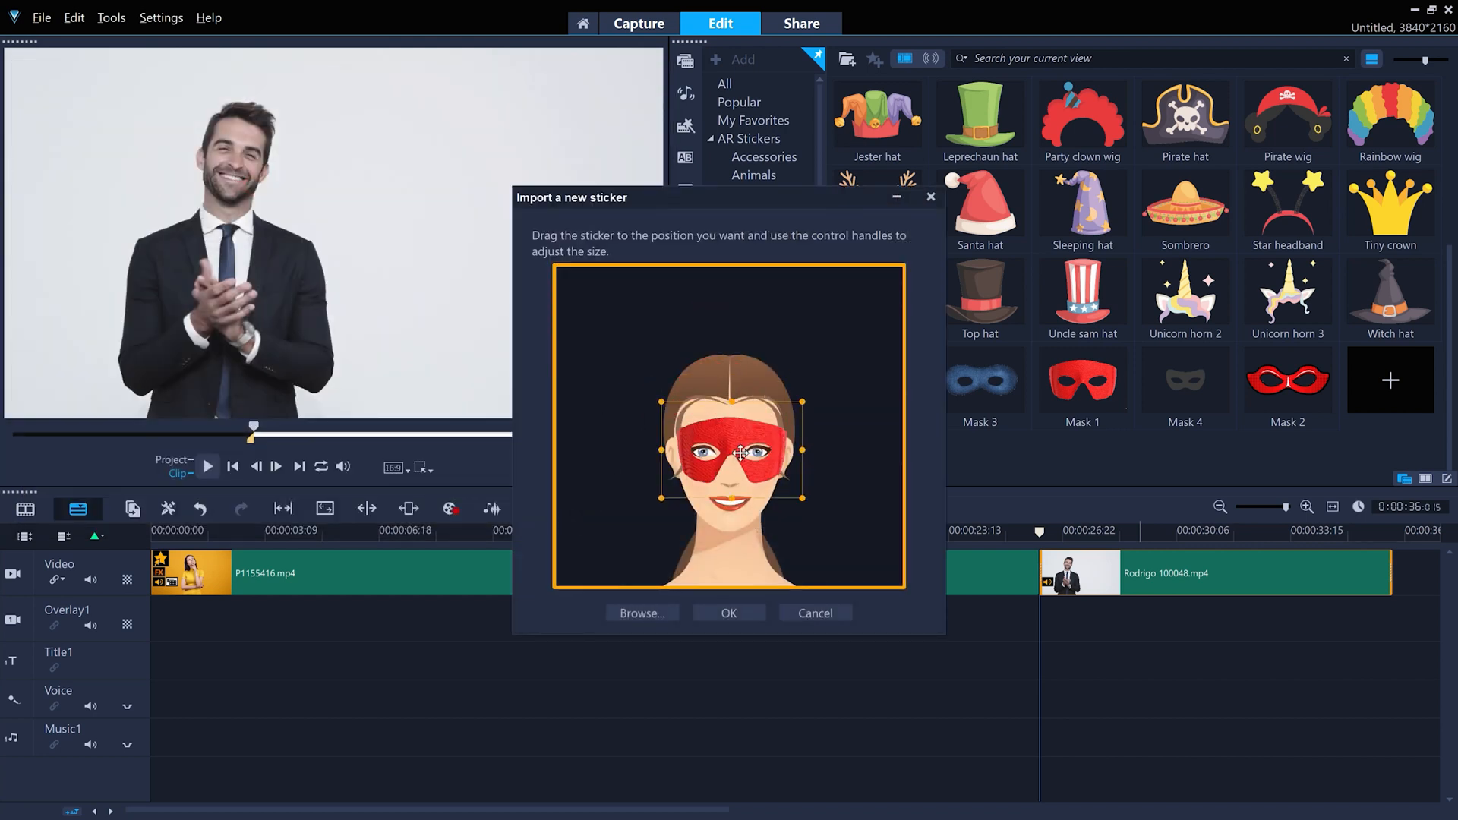
pyautogui.moveTo(739, 454); pyautogui.dragTo(733, 447)
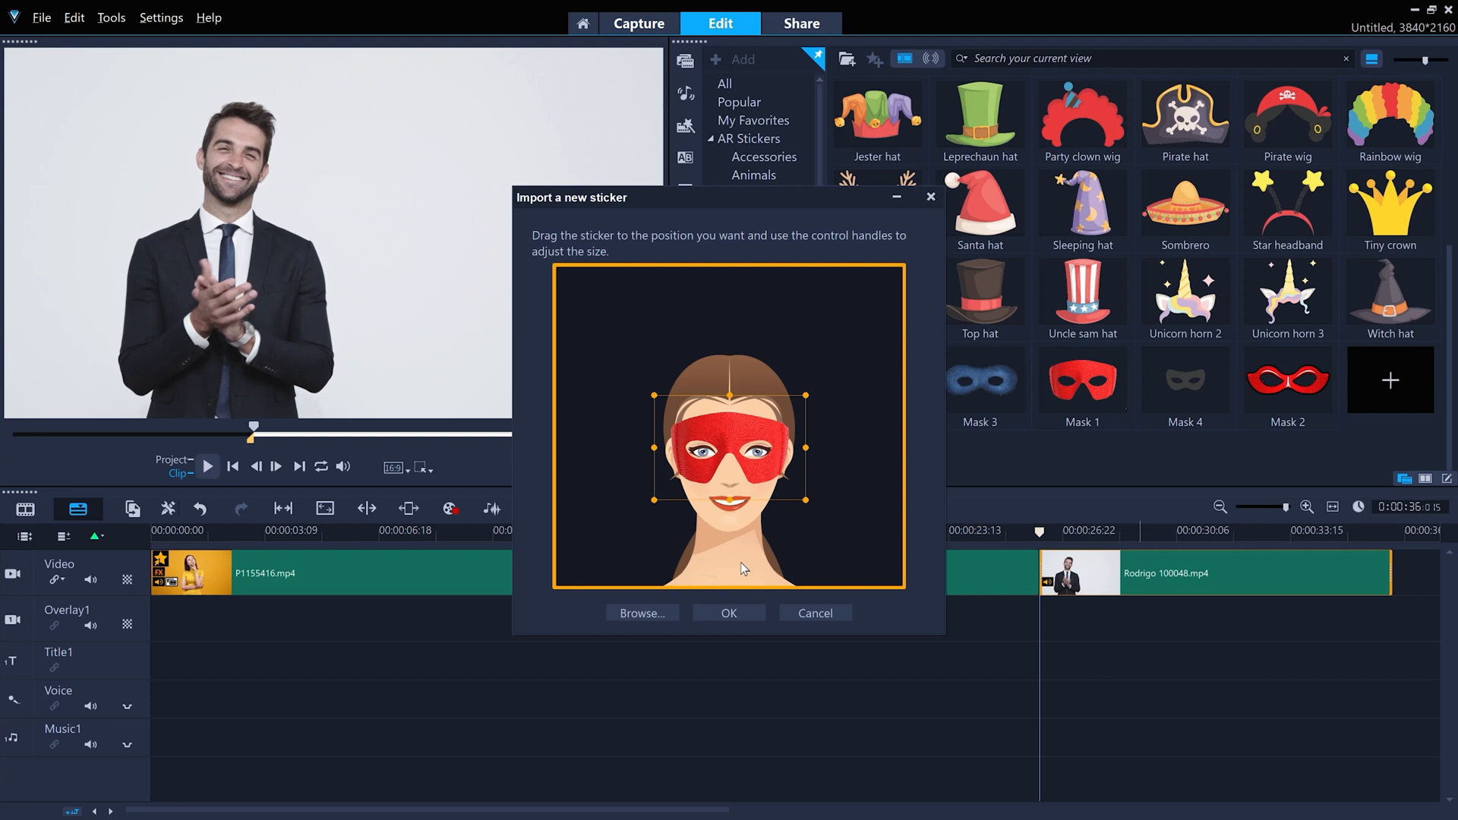
pyautogui.click(815, 613)
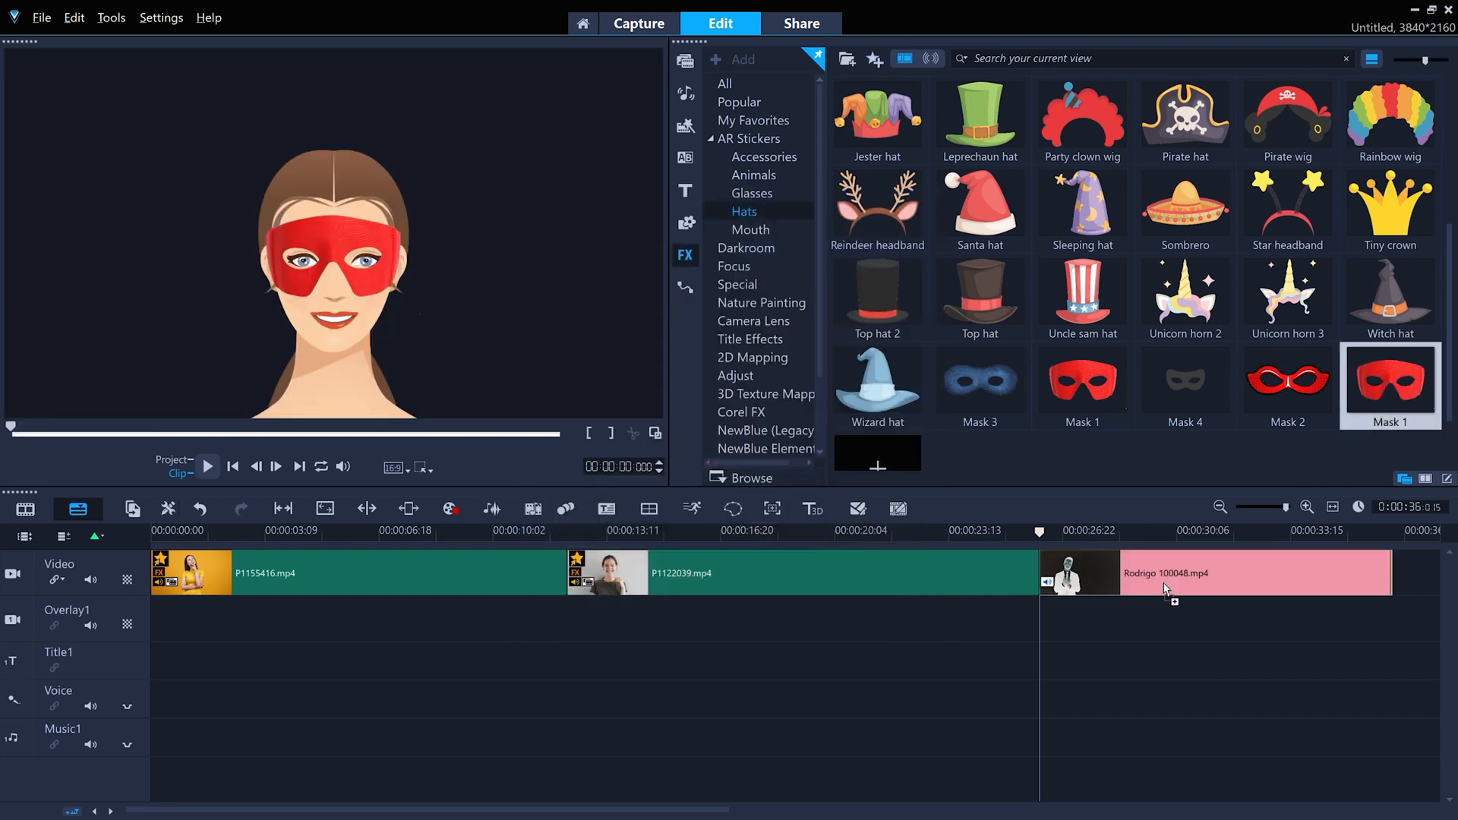
# Apply the Mask 1 sticker to the third clip and play it
pyautogui.click(208, 466)
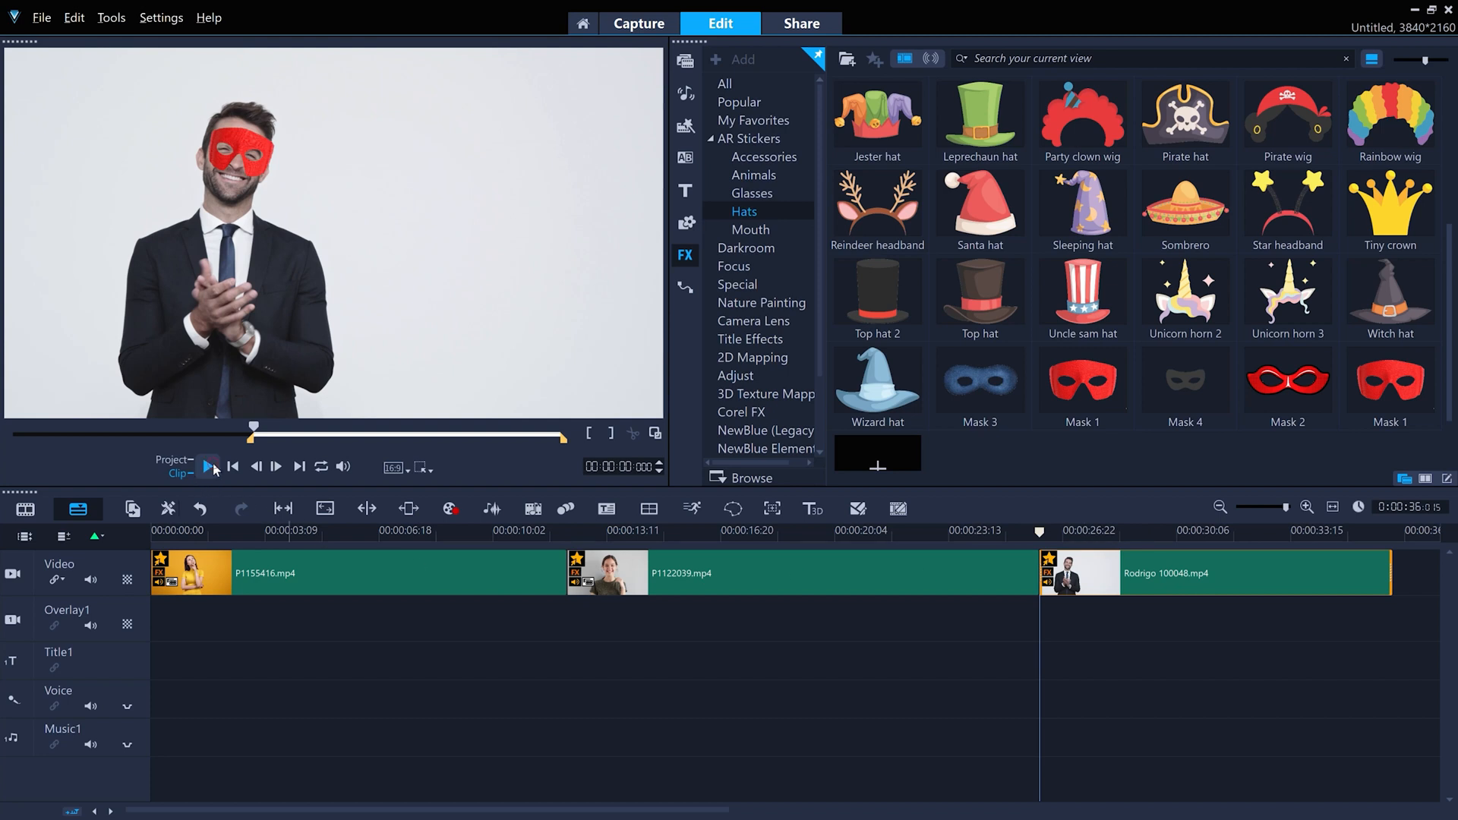
pyautogui.click(211, 467)
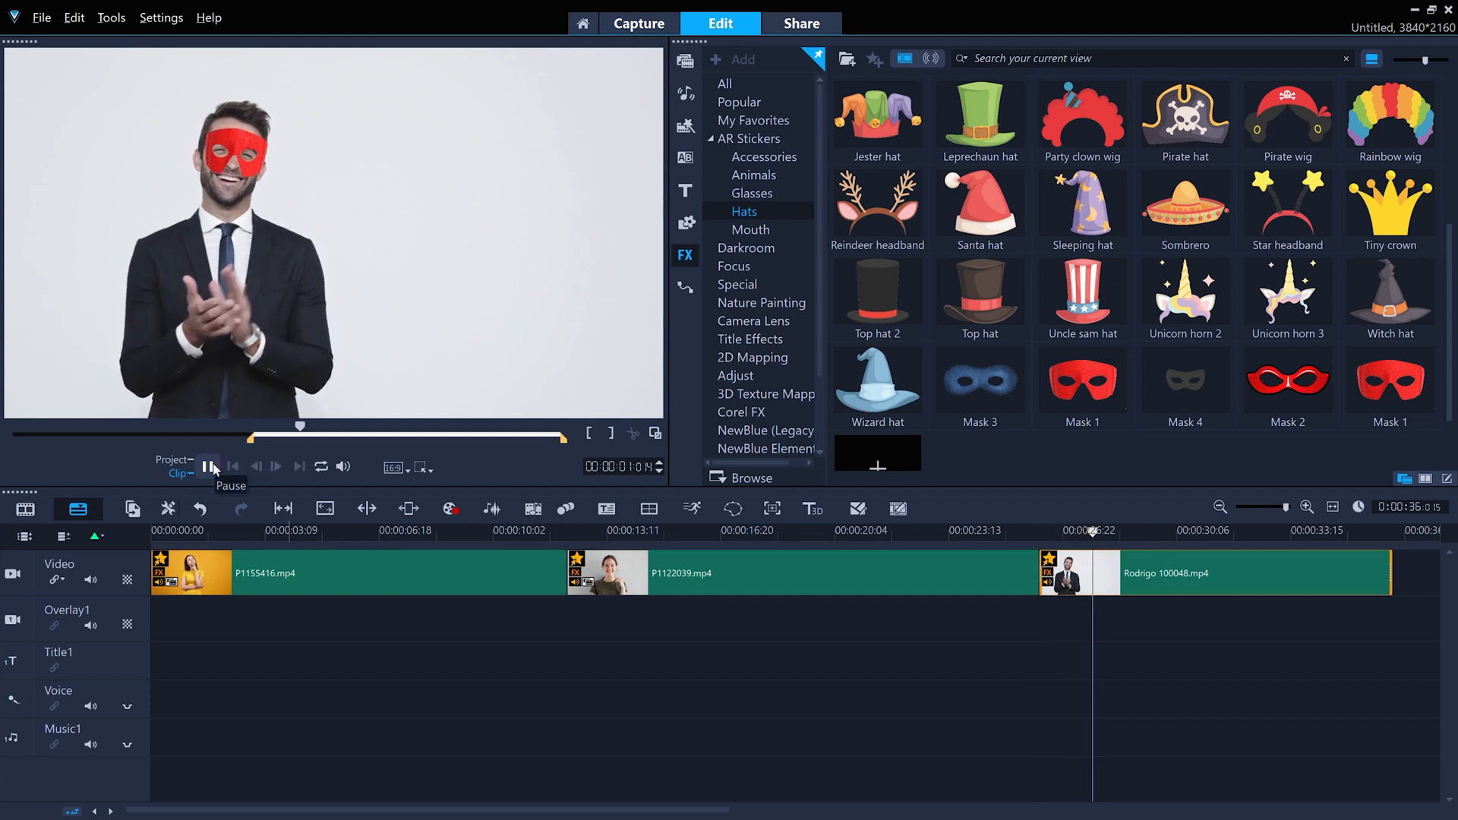